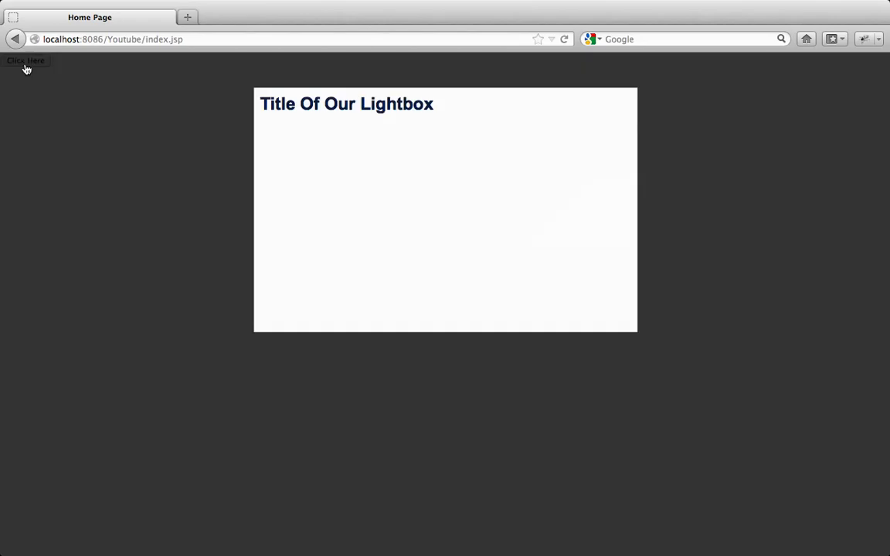
mouse_move(471, 241)
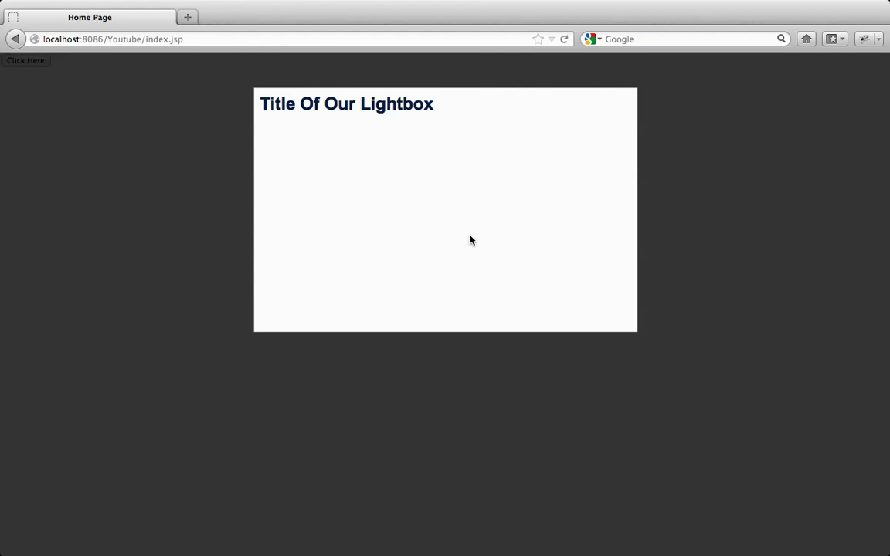
mouse_move(173, 225)
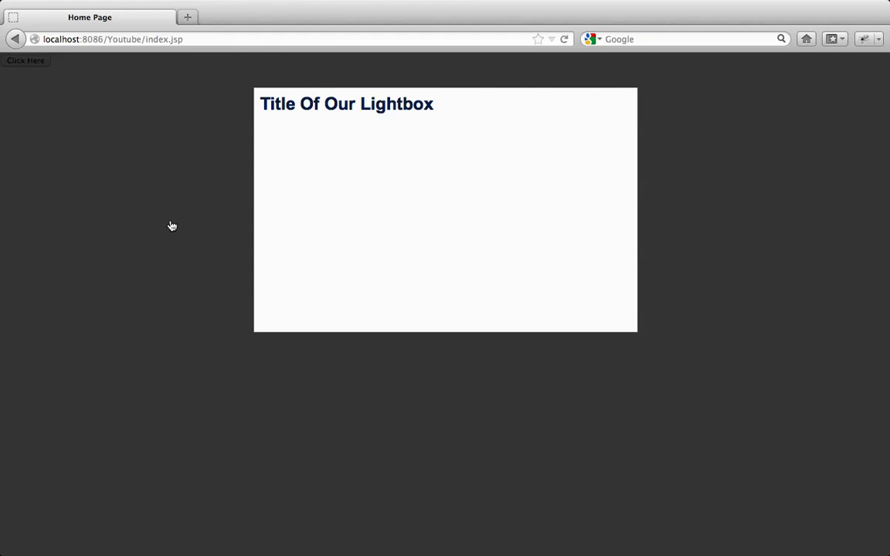
mouse_move(230, 400)
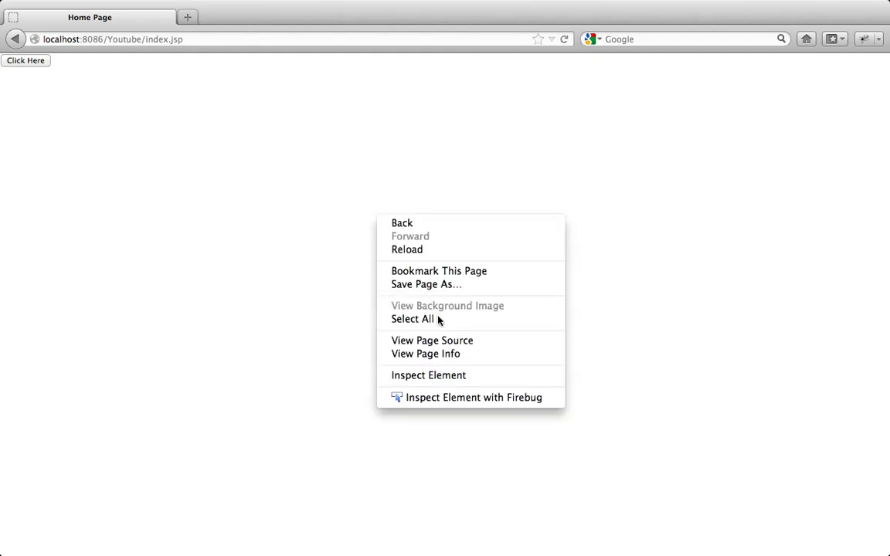
Cut the commentFormBG and commentFormFG div blocks out of index.jsp and save it.
click(433, 342)
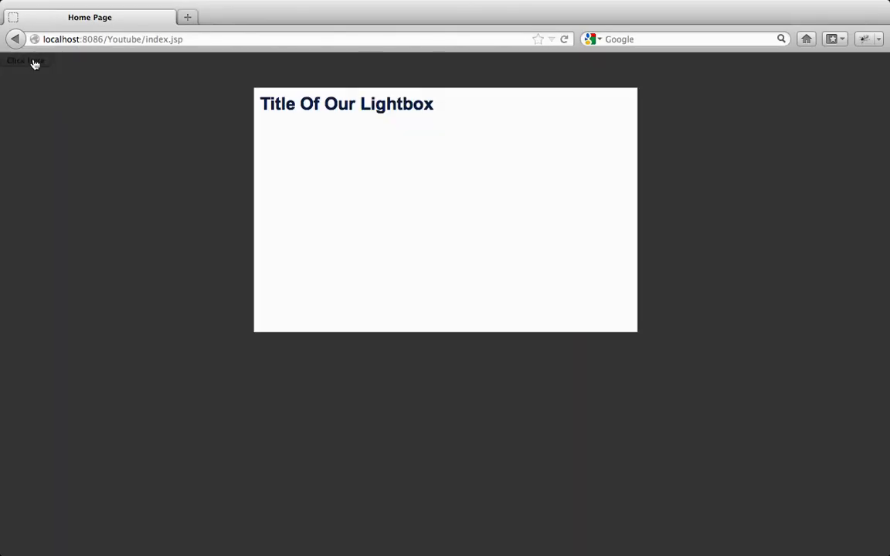
mouse_move(246, 354)
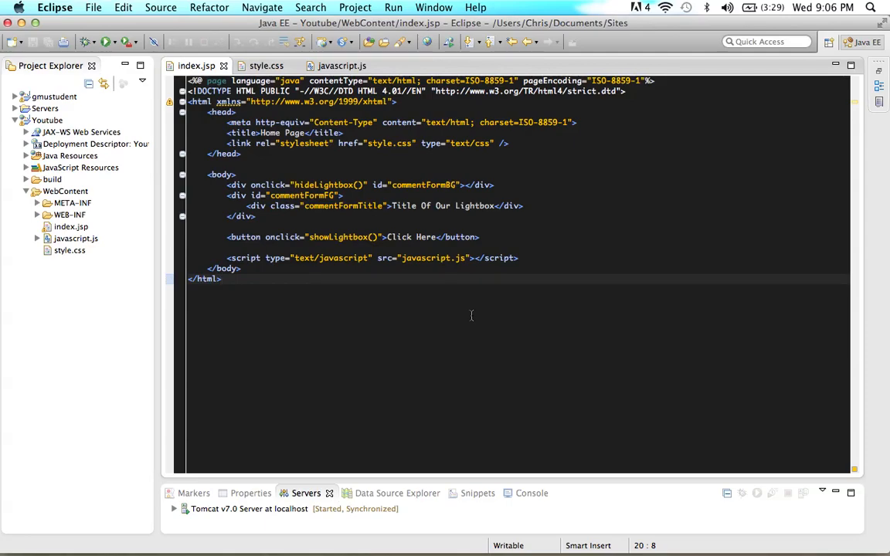
click(222, 278)
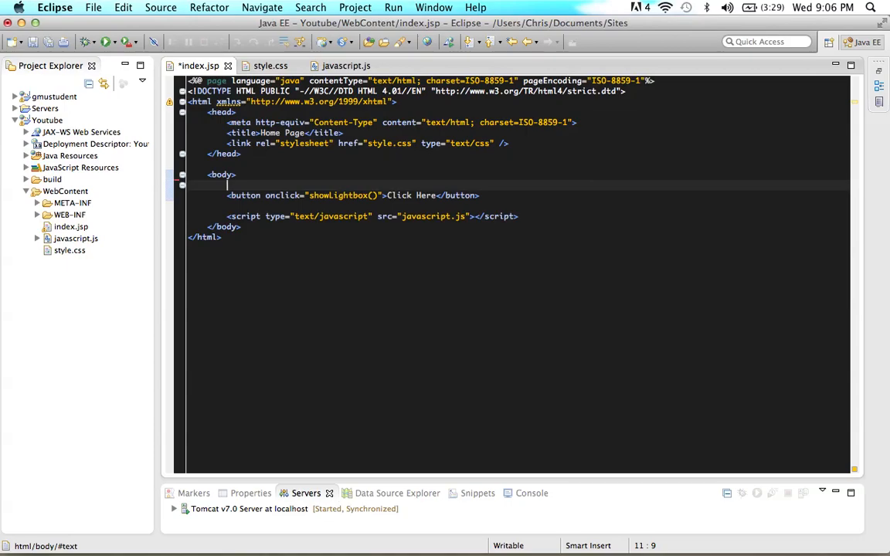
key(cmd+s)
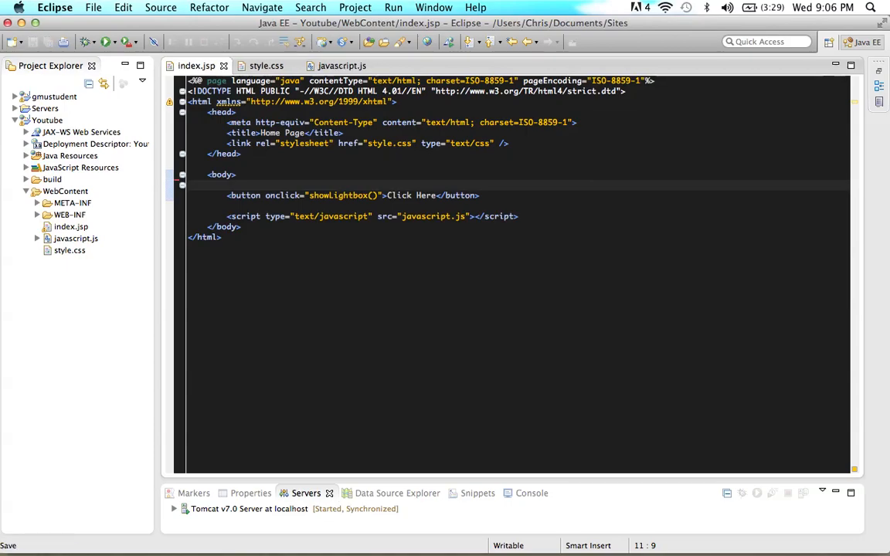
mouse_move(178, 310)
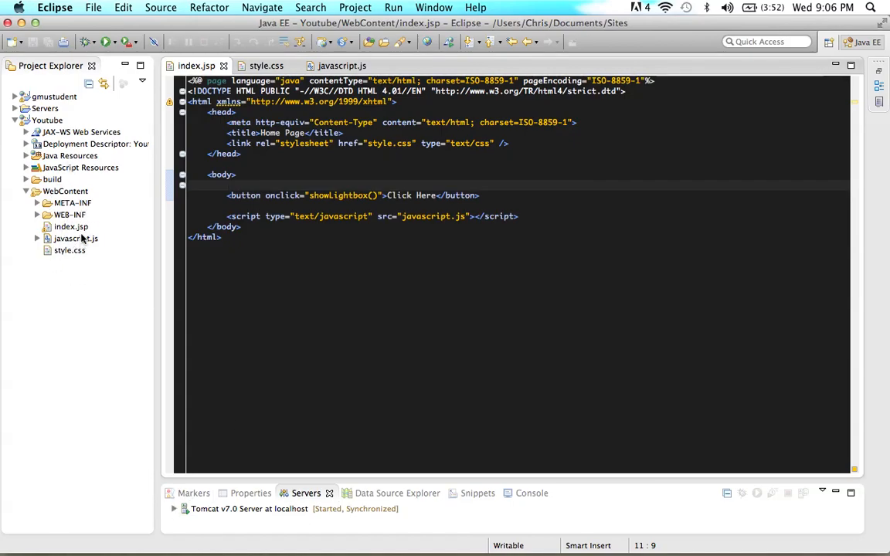
Create lightBox.jsp in WebContent via New > JSP File and paste the lightbox divs.
right_click(65, 191)
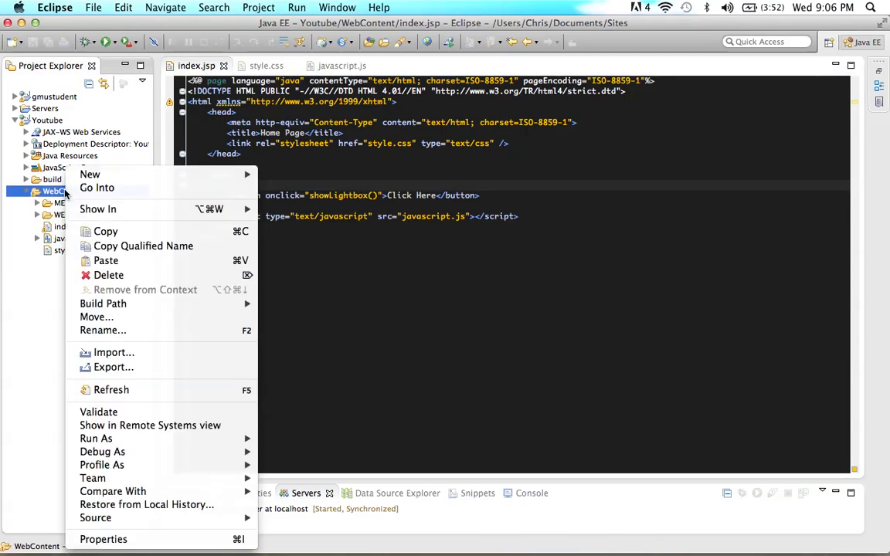
mouse_move(90, 173)
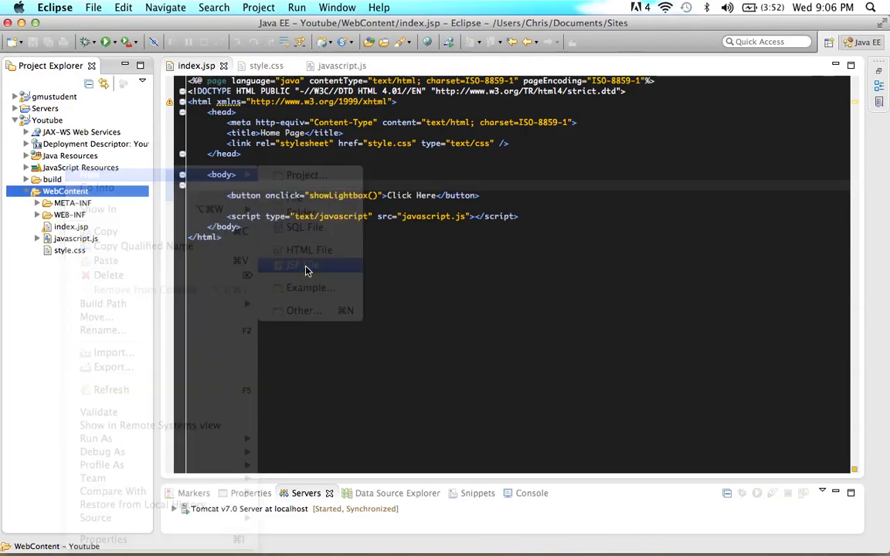
click(292, 266)
text(lightBox.jsp)
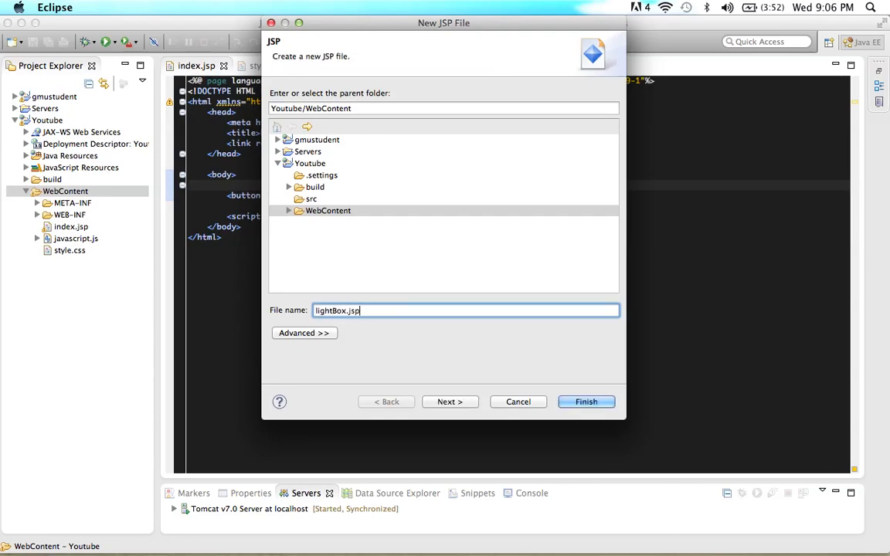
click(586, 401)
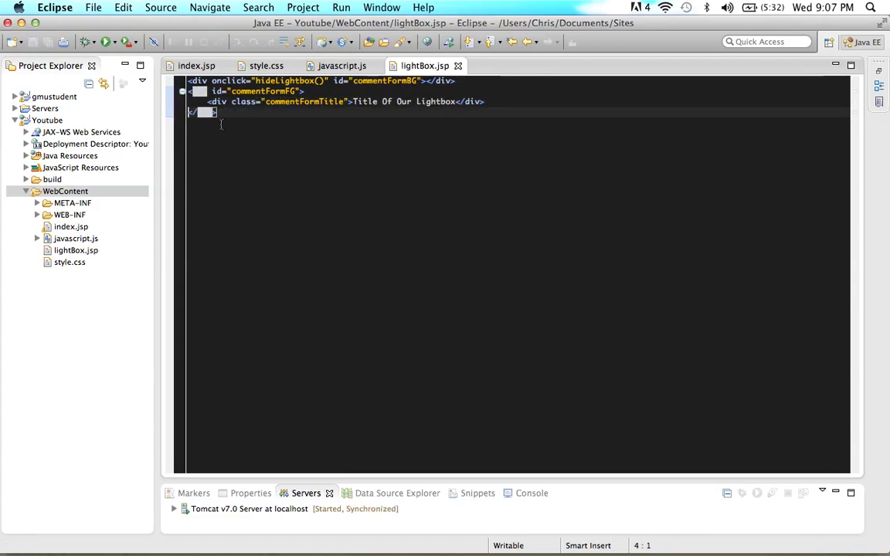
Review lightBox.jsp's pasted markup, then return to index.jsp for editing.
click(196, 65)
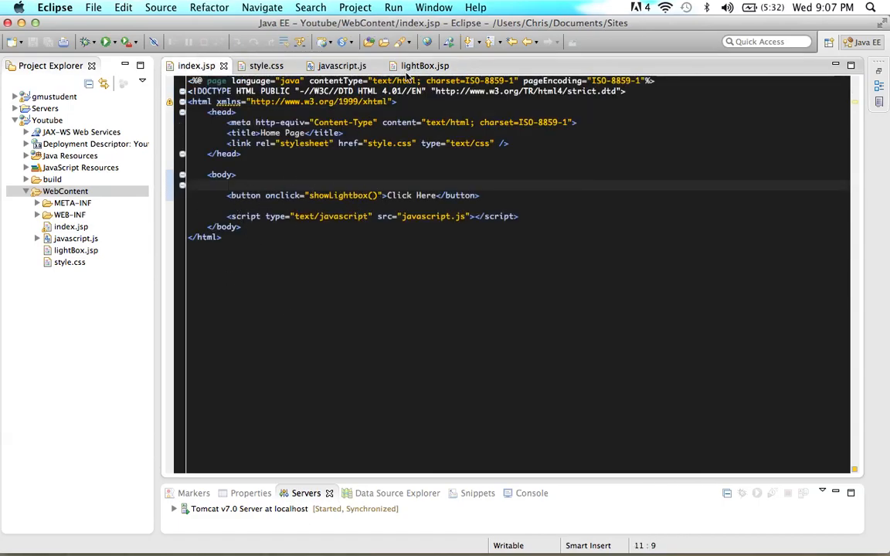
click(423, 65)
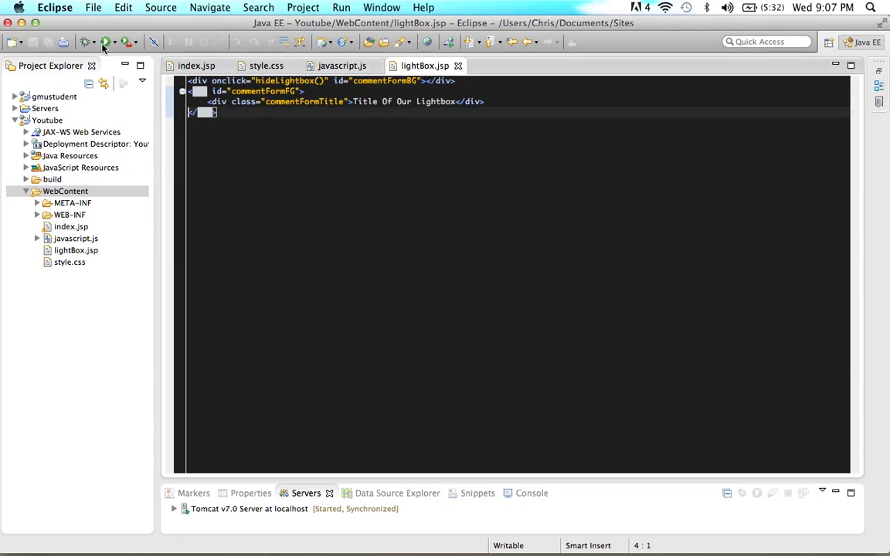
click(196, 65)
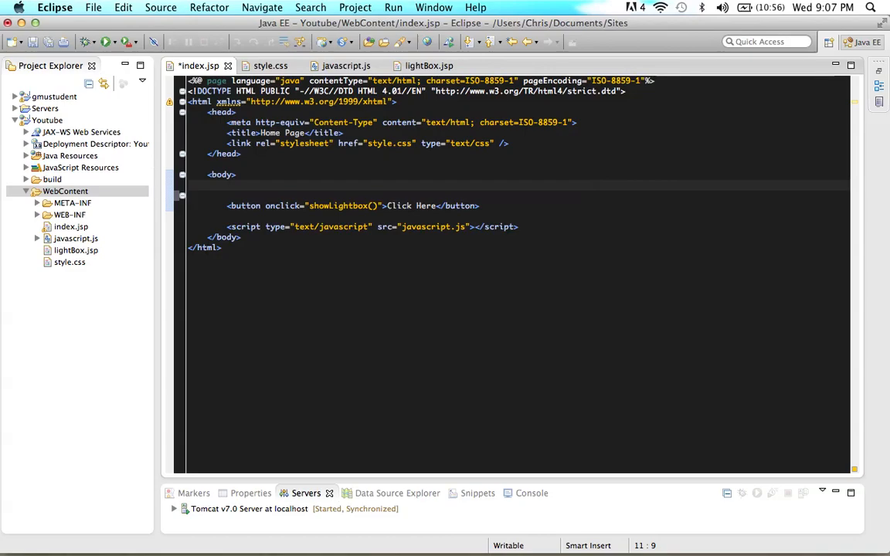
Add <div id="ajaxResult"></div> to index.jsp's body and save the page.
text(<div id=)
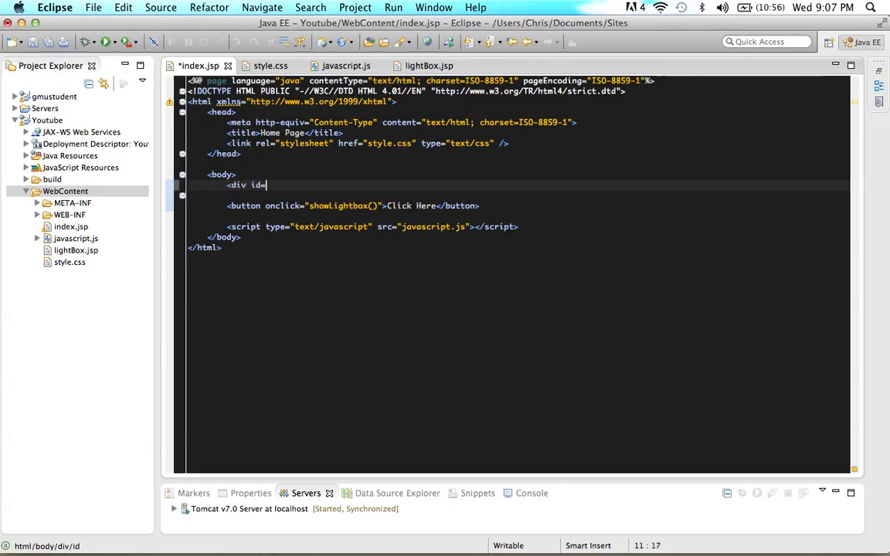
text(")
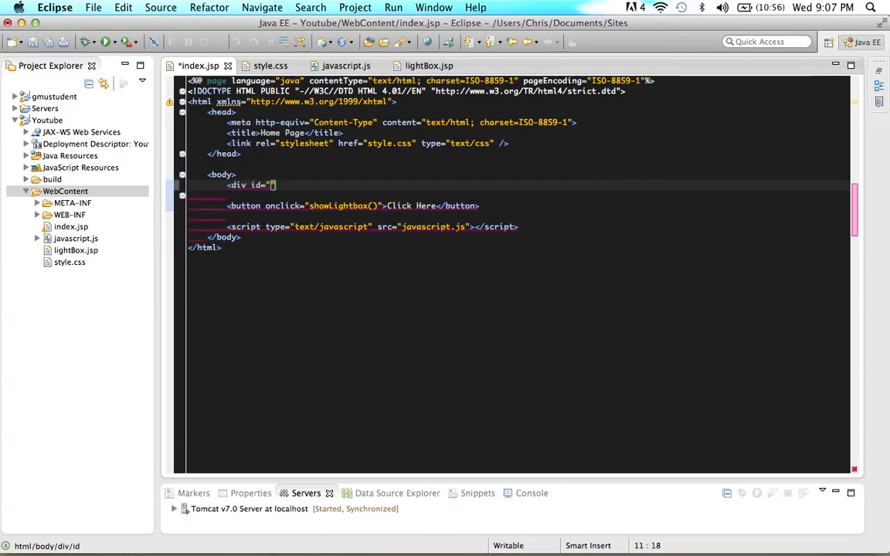
text(ajaxRu)
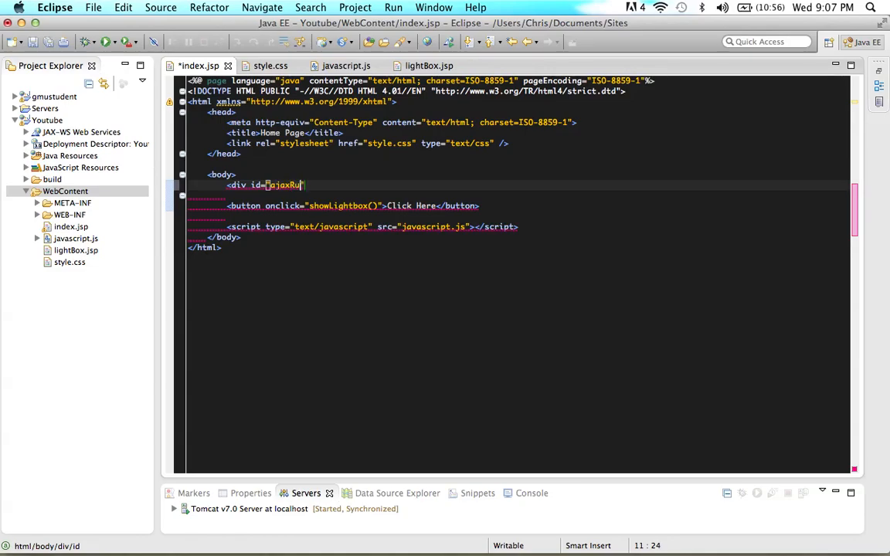
text(esult)
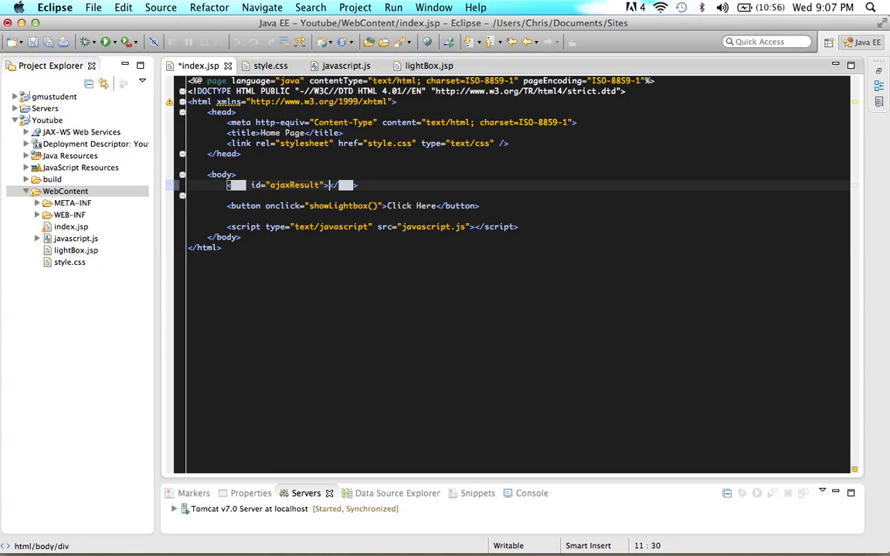
mouse_move(332, 267)
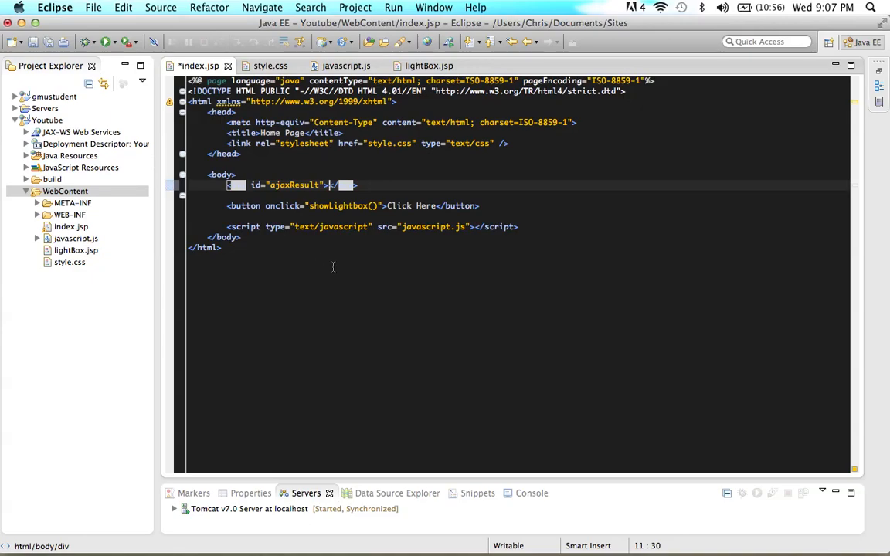
key(cmd+s)
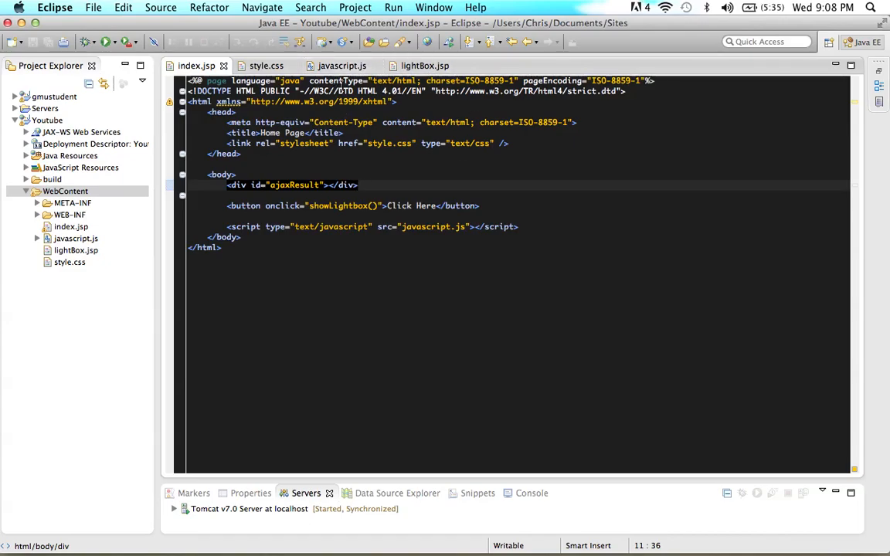
click(341, 65)
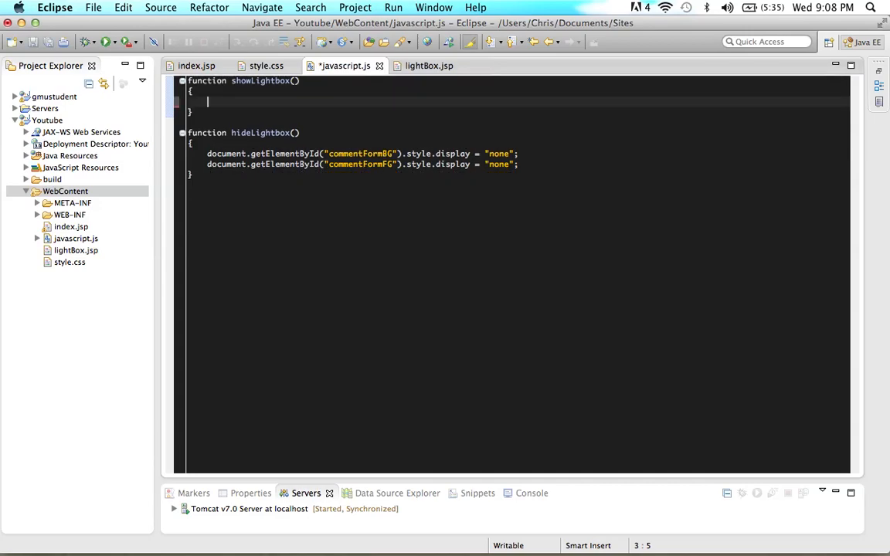
Recheck index.jsp and lightBox.jsp, then settle on javascript.js with its empty showLightbox.
click(196, 64)
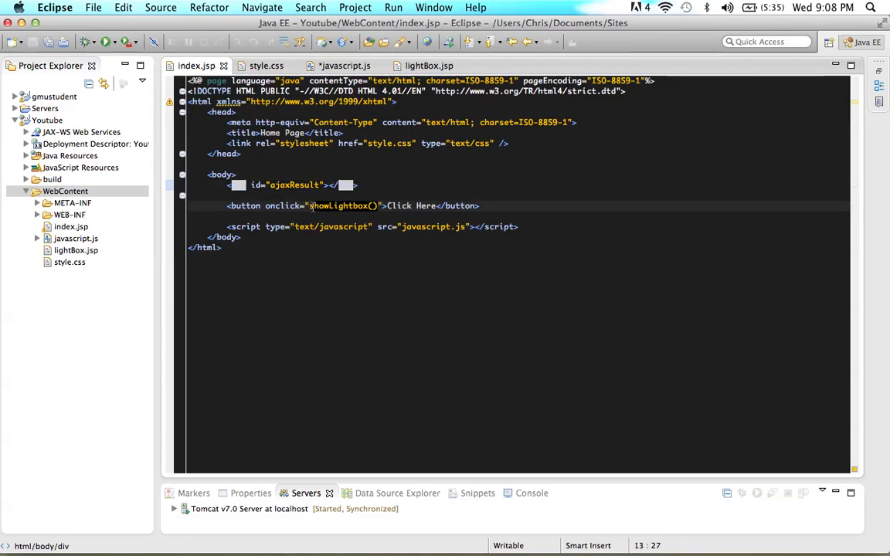
click(344, 65)
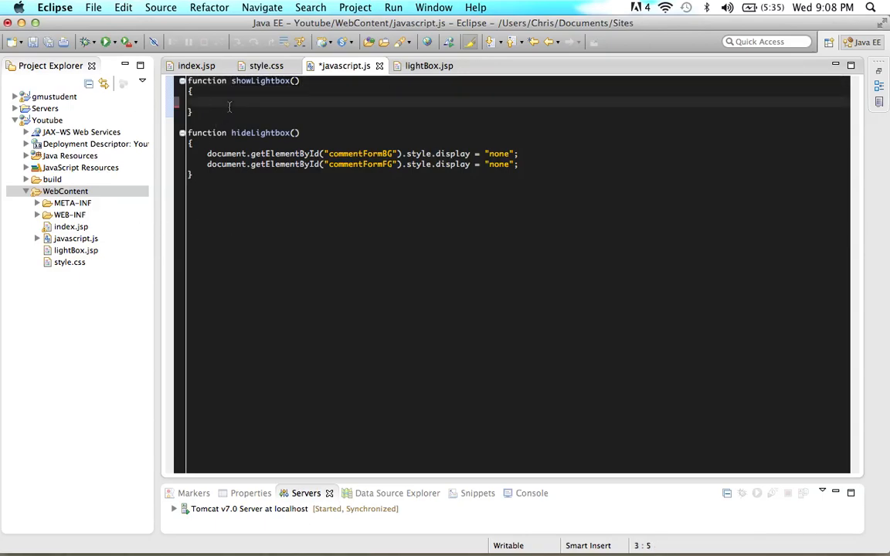
click(429, 65)
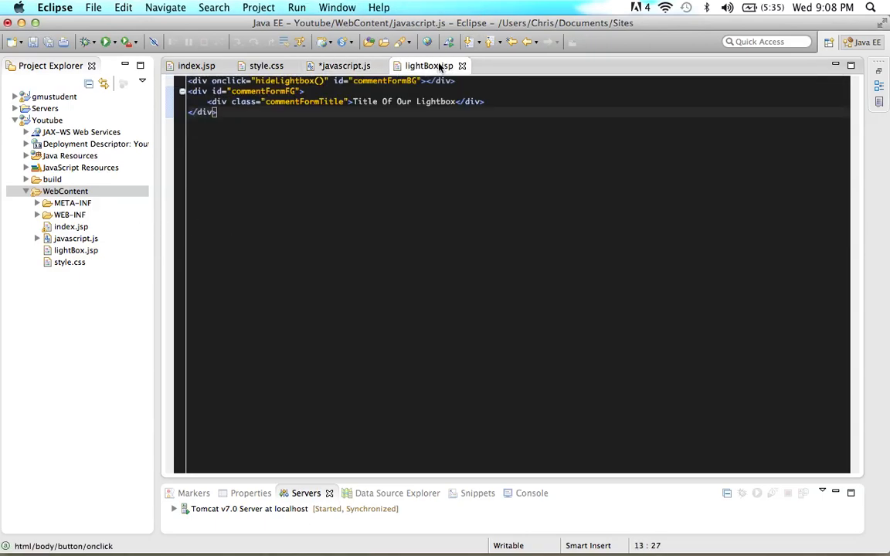
click(343, 65)
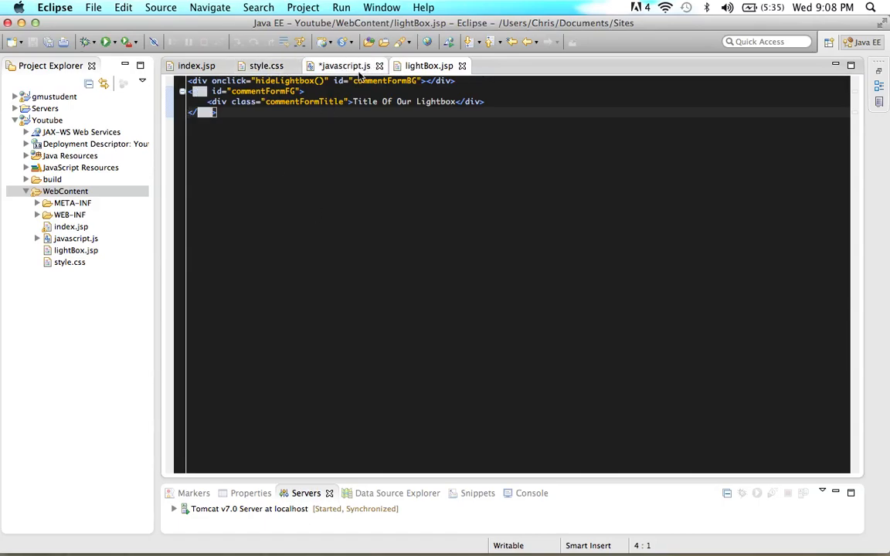
click(345, 65)
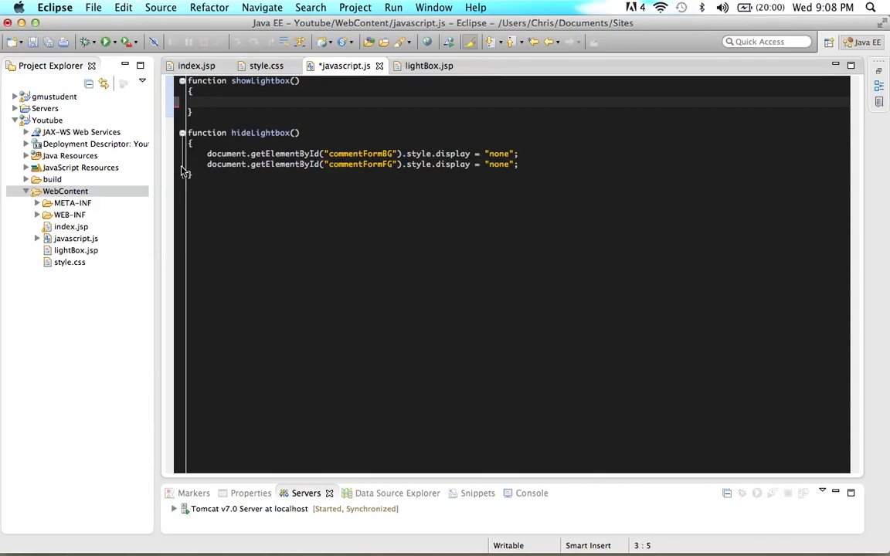
Declare var ajaxObject = null and assign new XMLHttpRequest() when window.XMLHttpRequest exists.
text(var ajax)
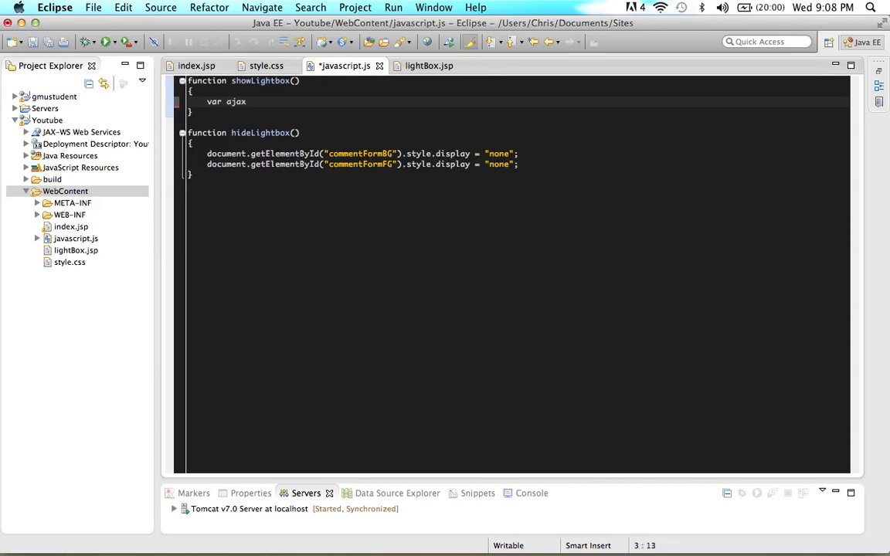
text(Object = null;)
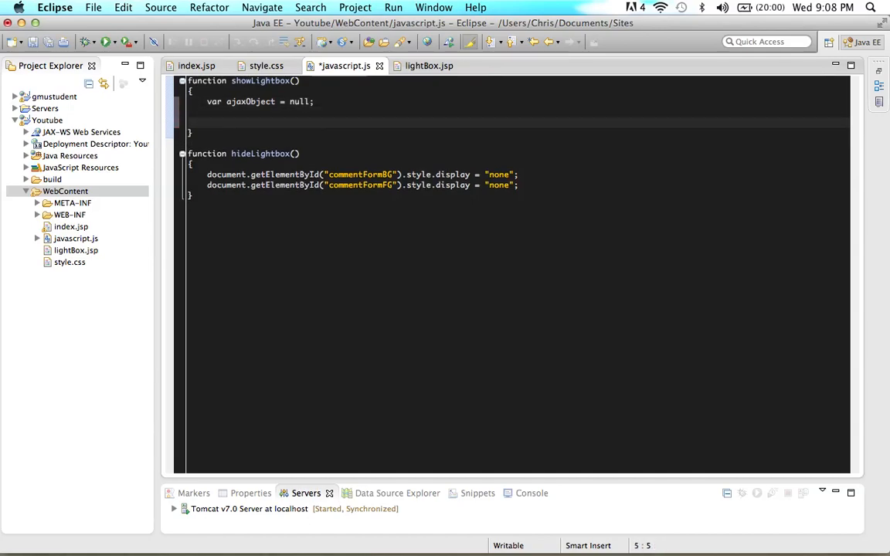
text(if( wi)
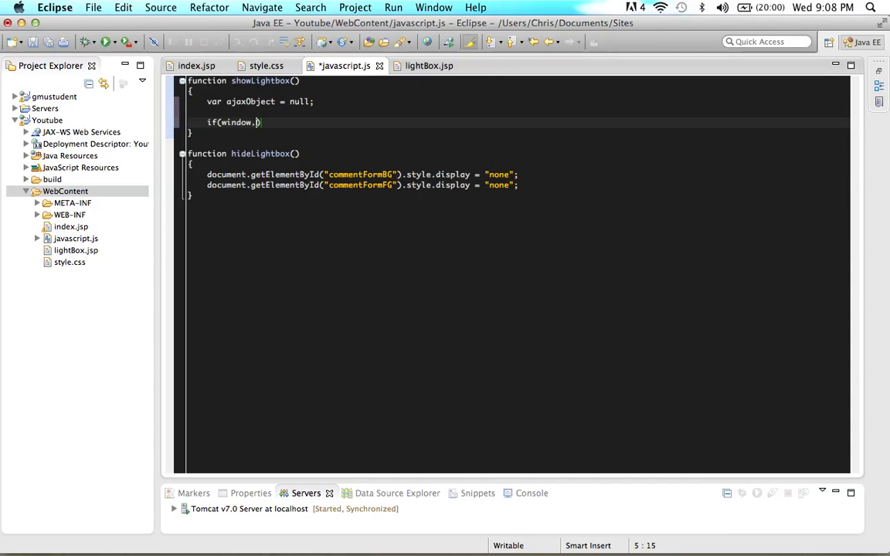
text(XMLHtt)
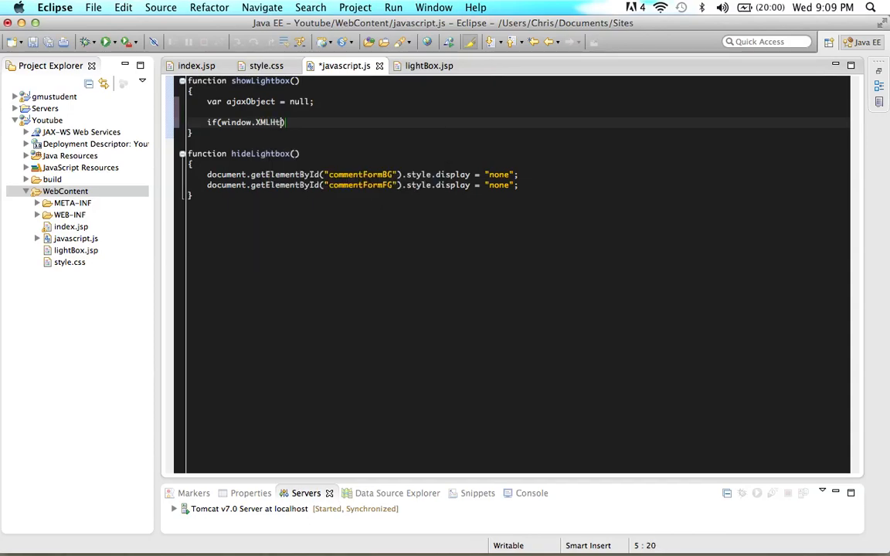
text(pRequest)
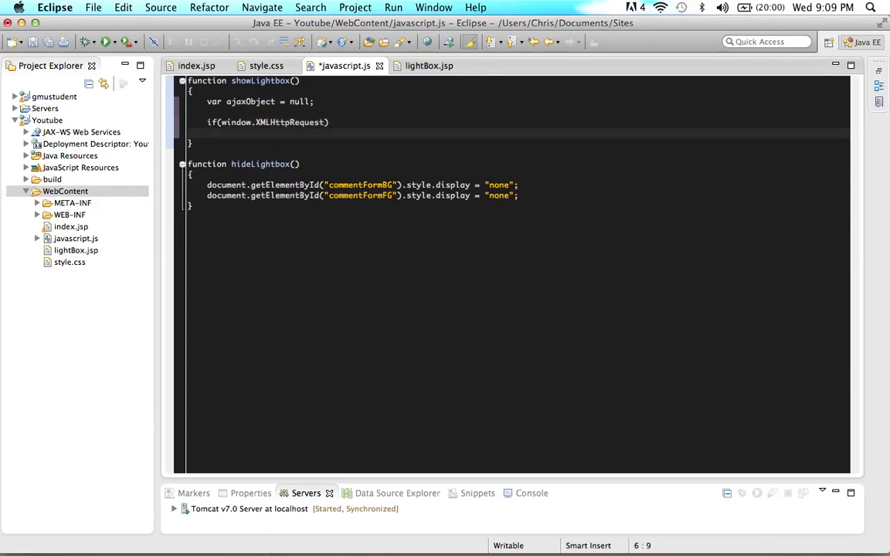
text(ajaxObject = new)
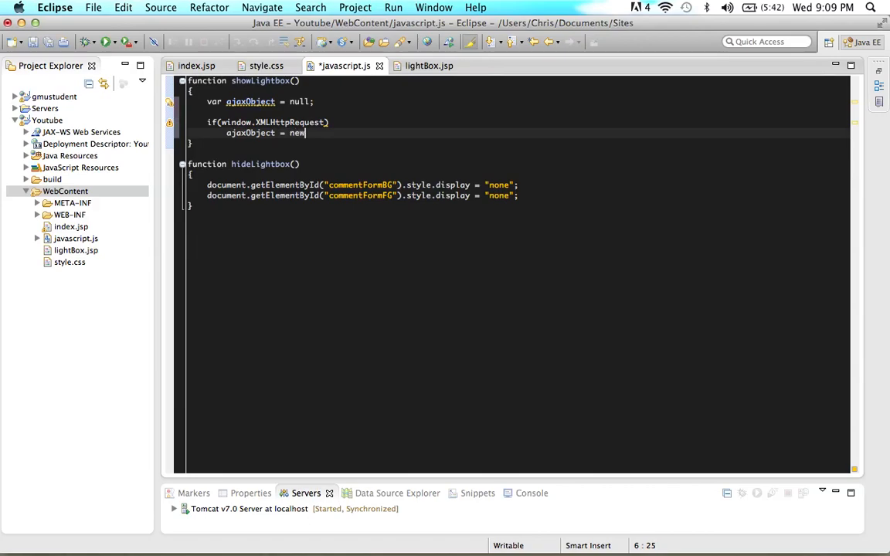
text(XMLHttpRequest)
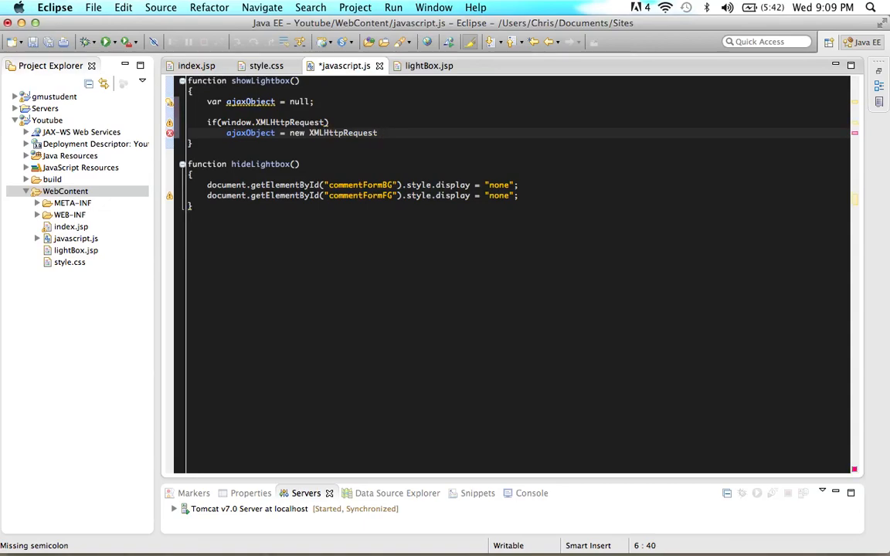
text(();)
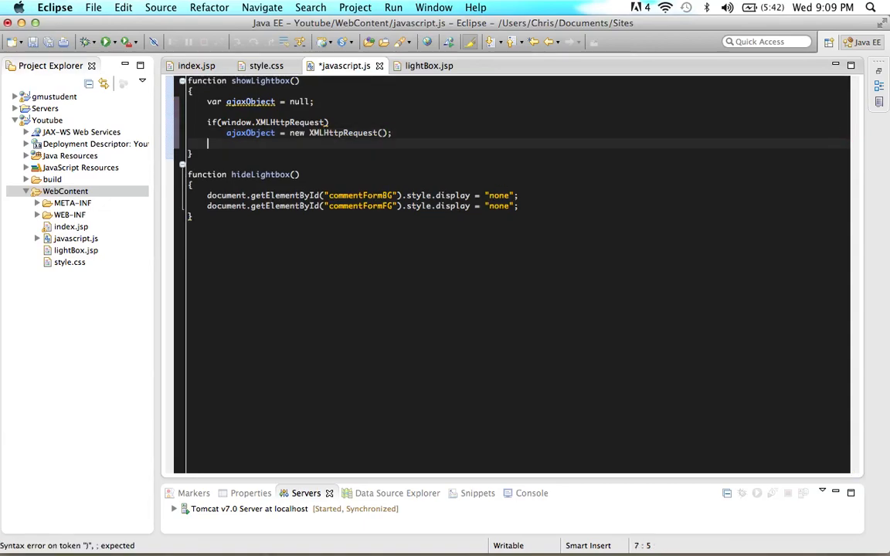
Add else if(window.ActiveXObject) assigning ajaxObject = new ActiveXObject("Microsoft.XMLHTTP").
text(else if)
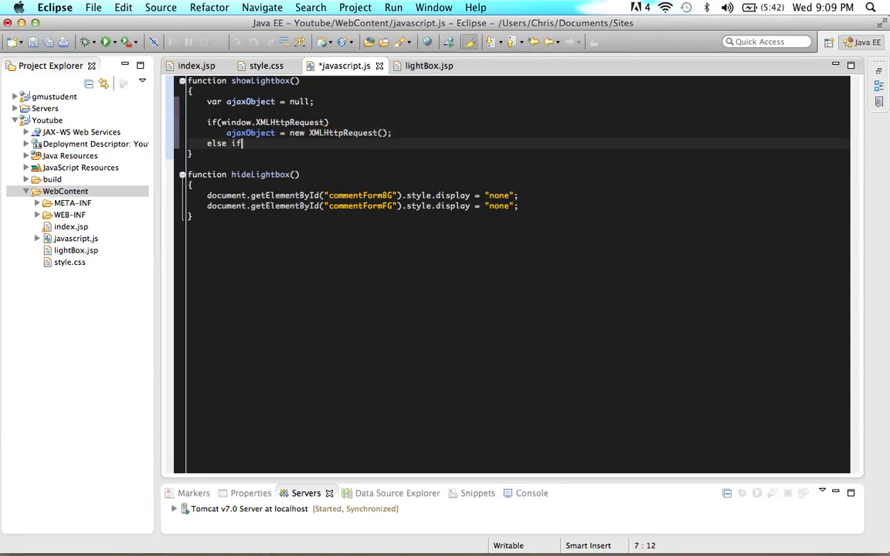
text(())
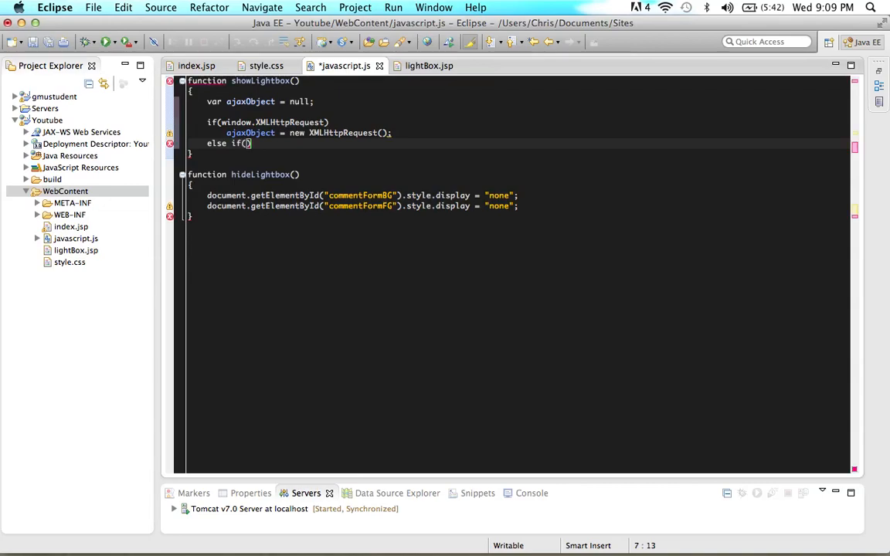
text(window.Active)
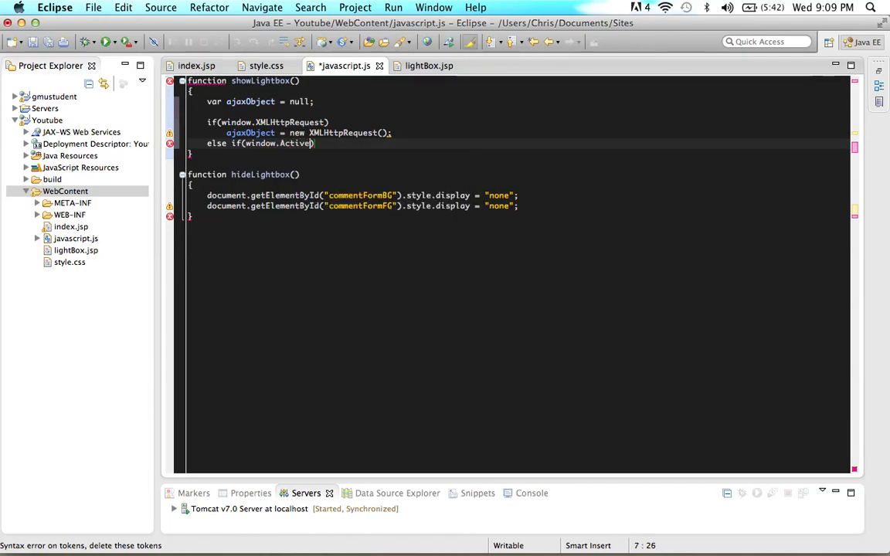
text(XObject)
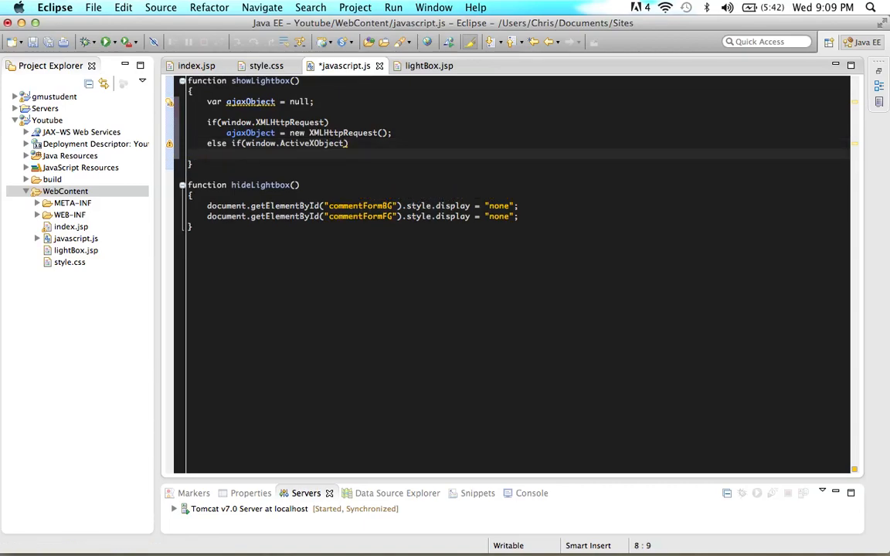
text(ajaxObject)
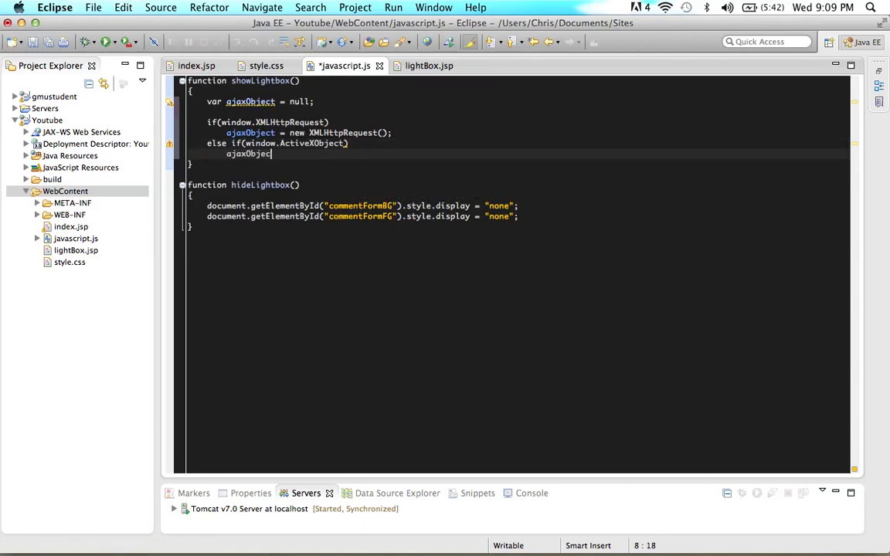
text(= new)
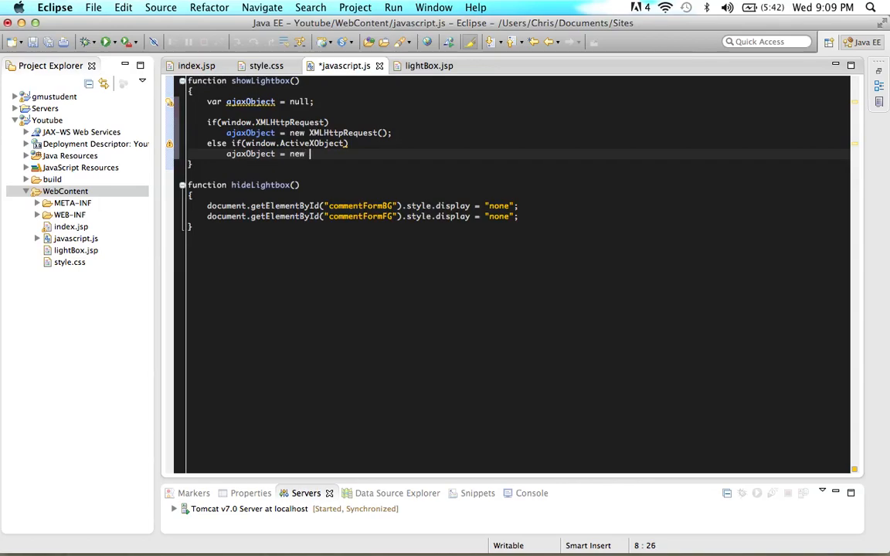
text(ActiveX)
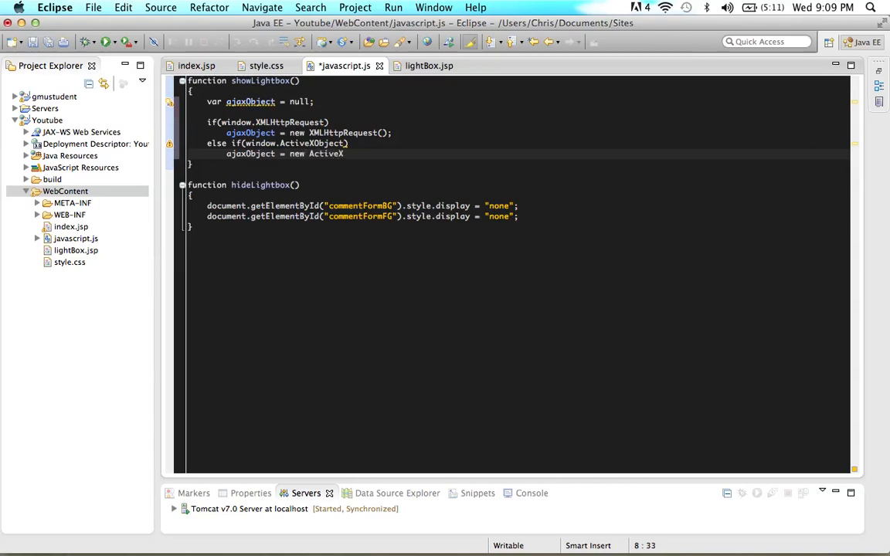
text(Object(""))
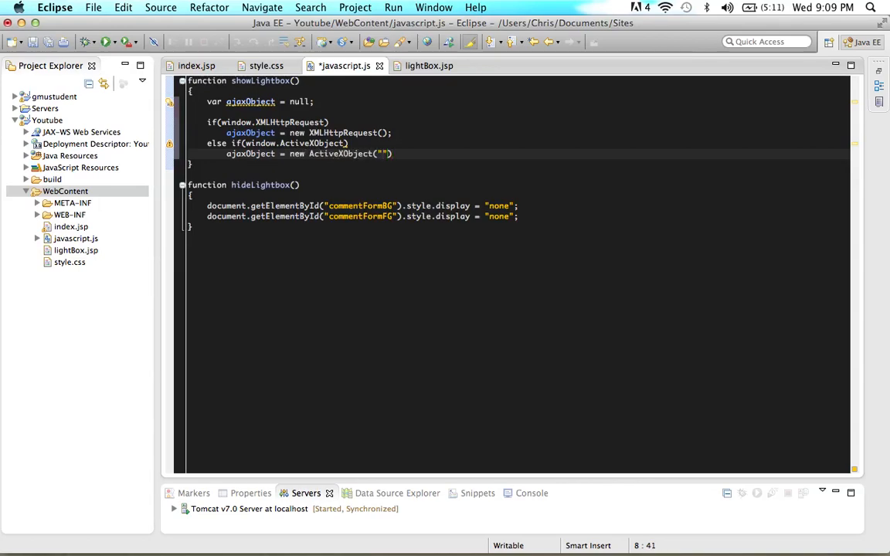
text(Microsoft)
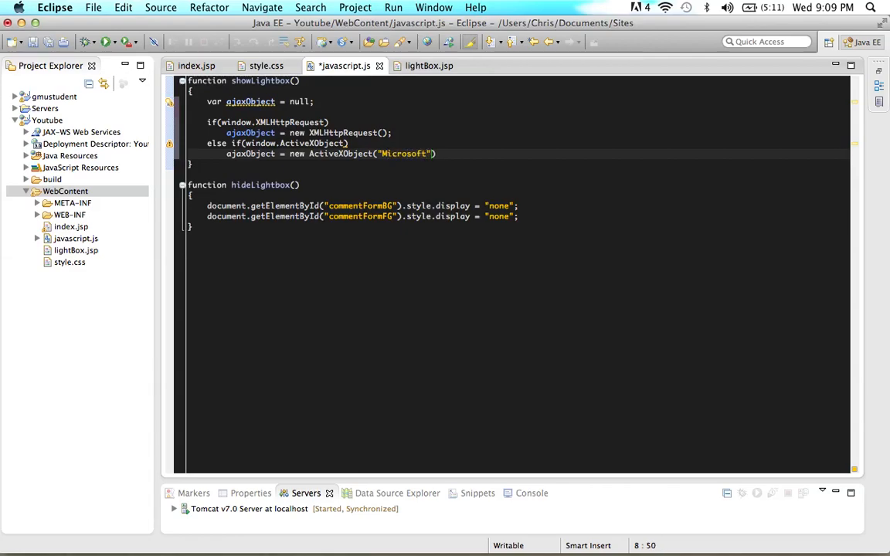
text(.XMLH)
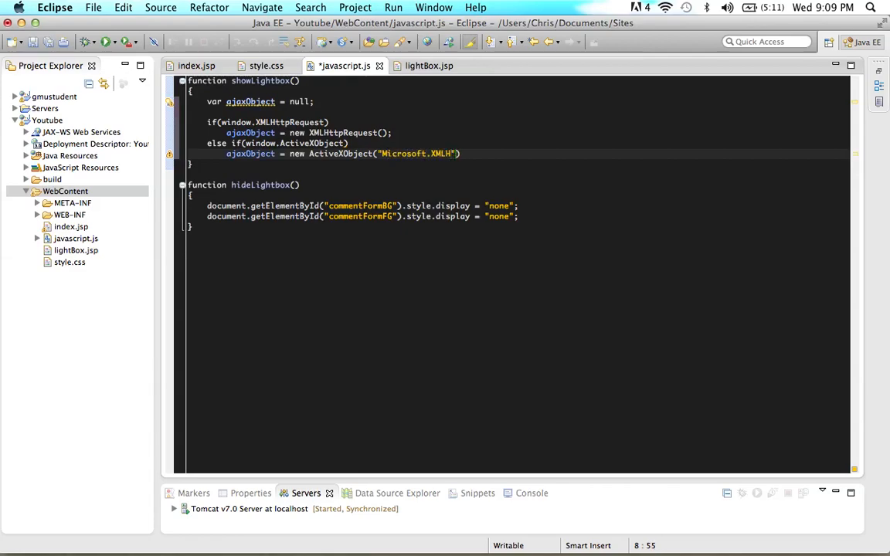
text(TTP)
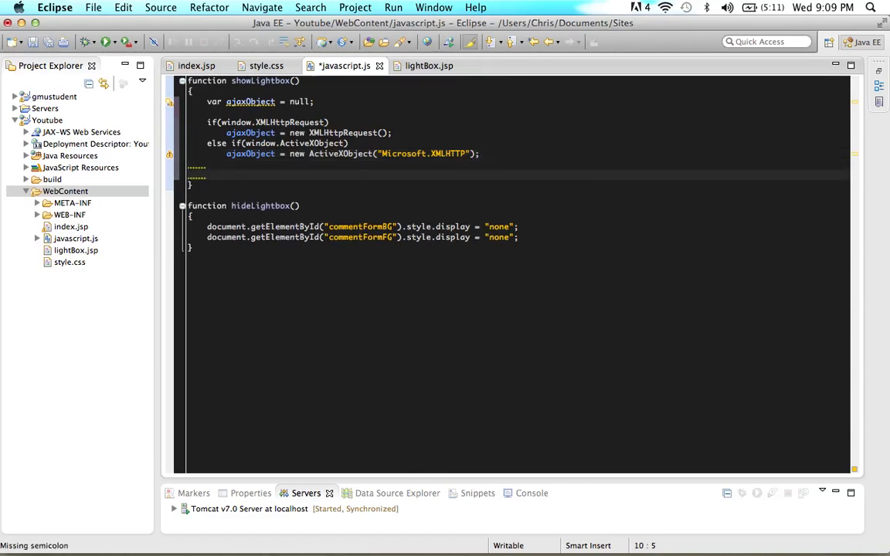
Check if(ajaxObject != null) with an else alerting "You do not have a compatible browser".
text(if)
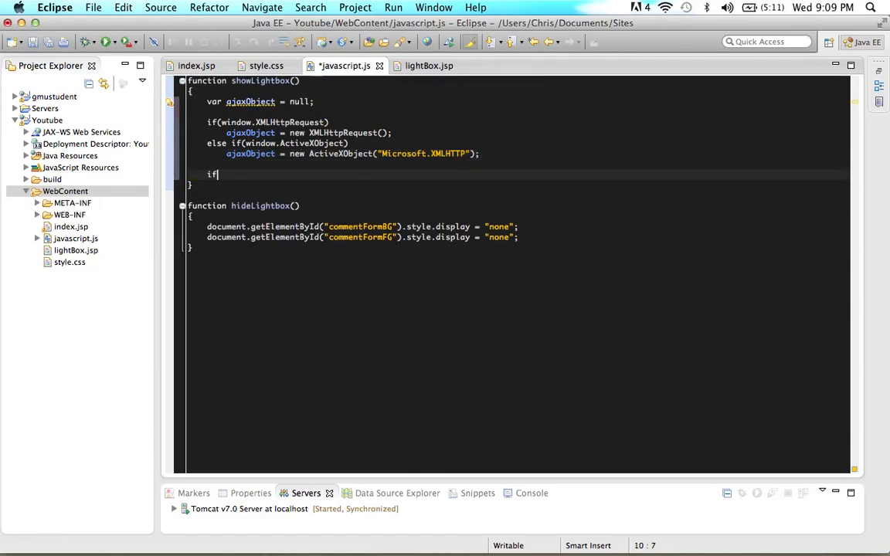
text((ajax))
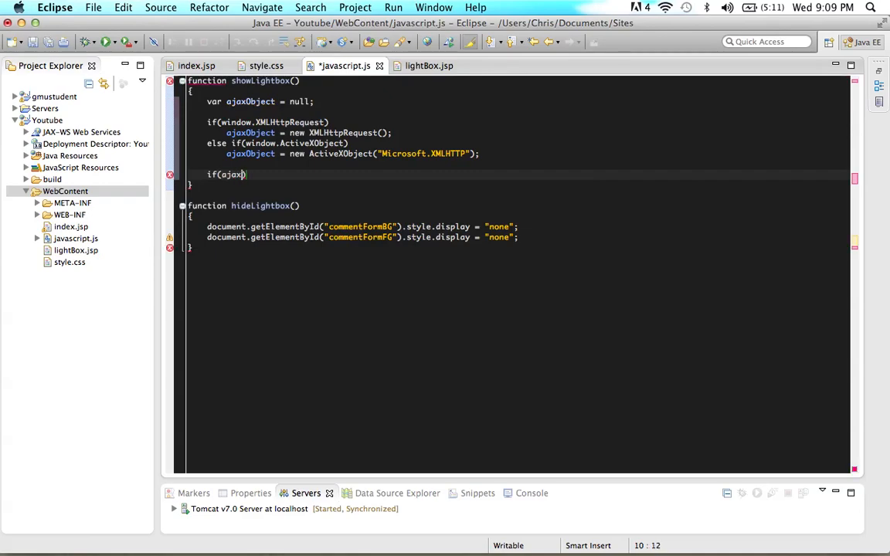
text(Object !=)
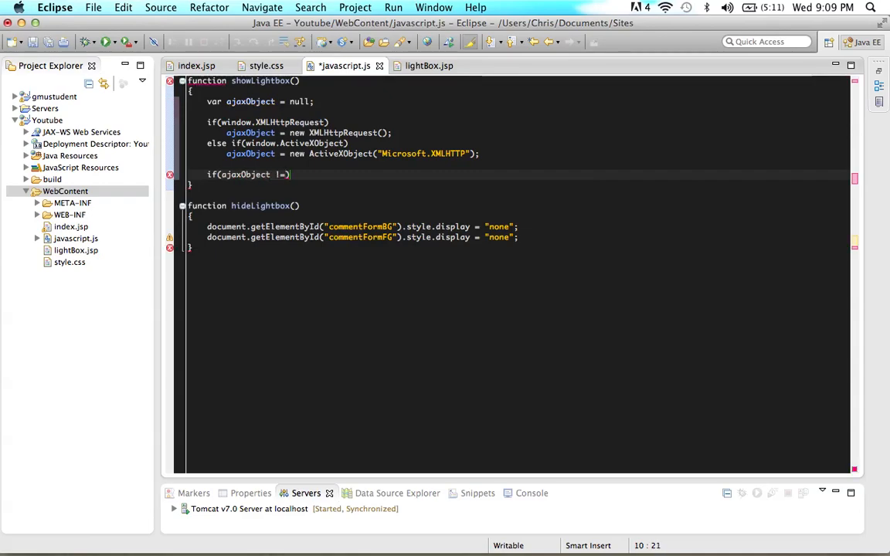
text(null))
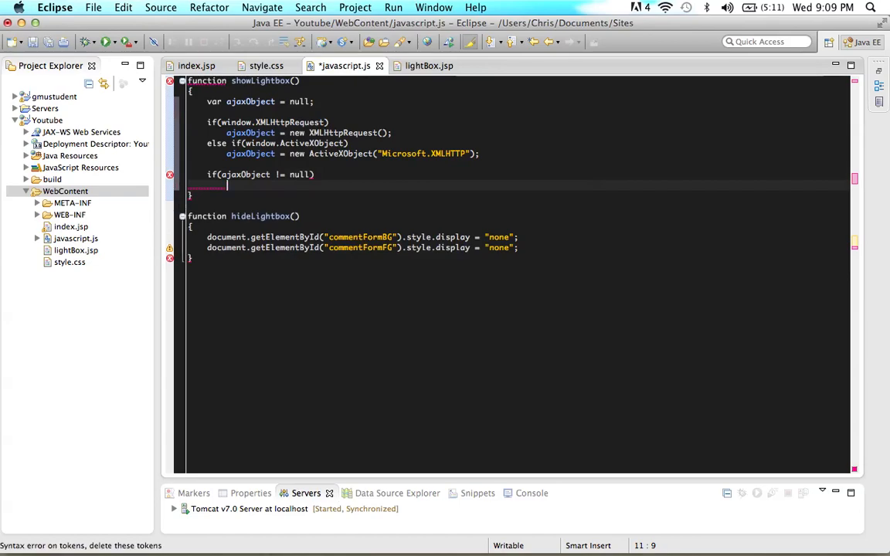
text({)
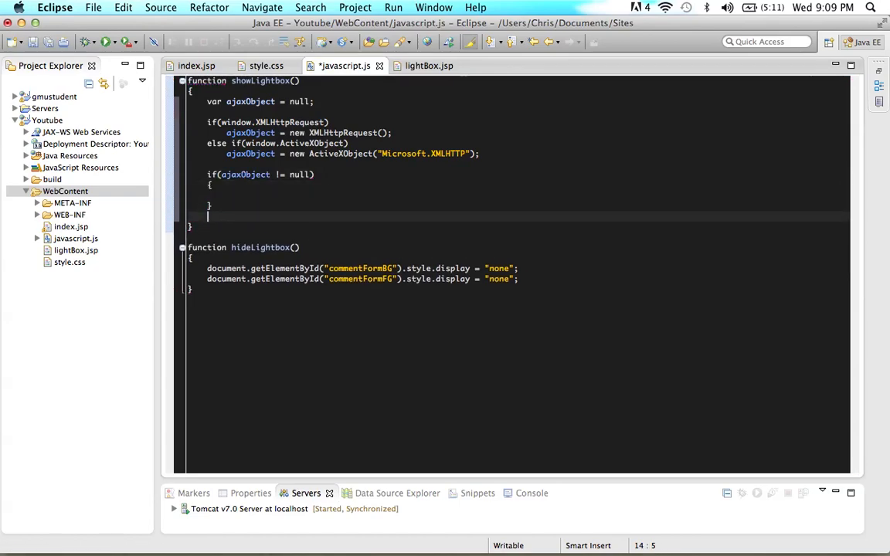
text(else)
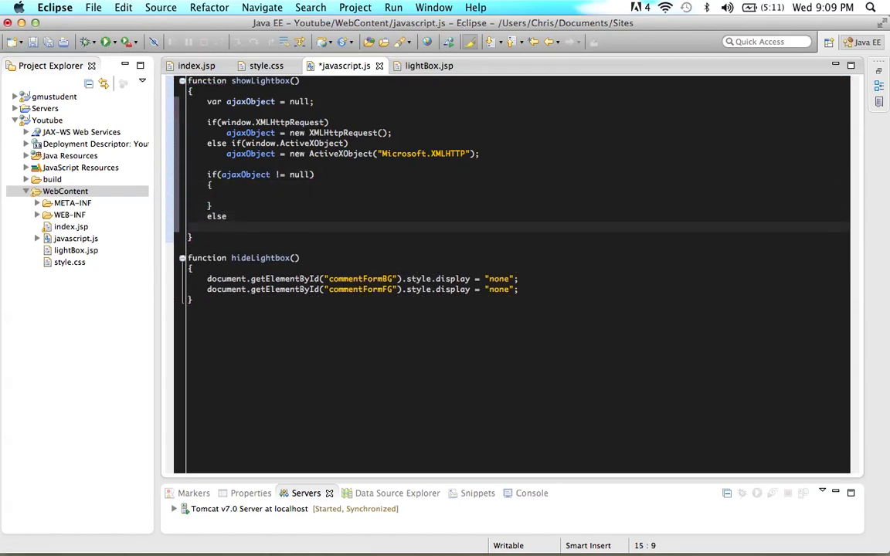
text(alert(""))
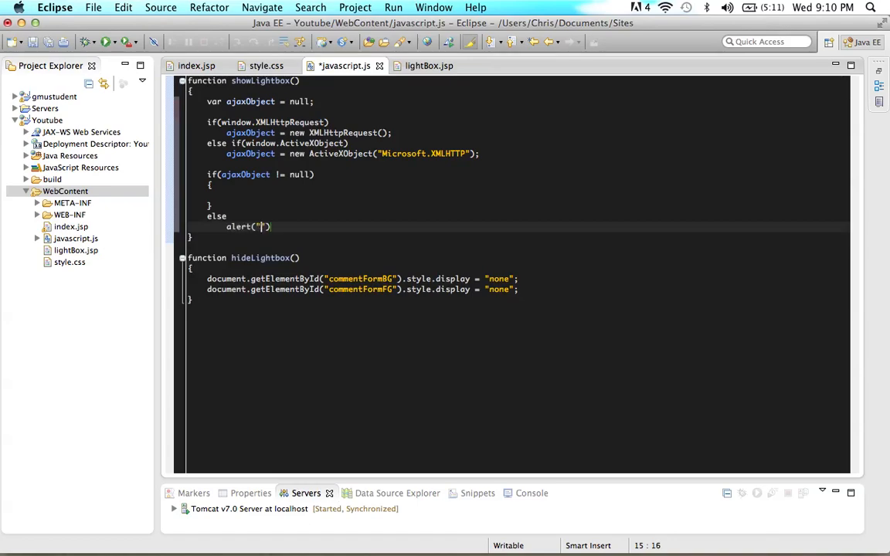
text(You do)
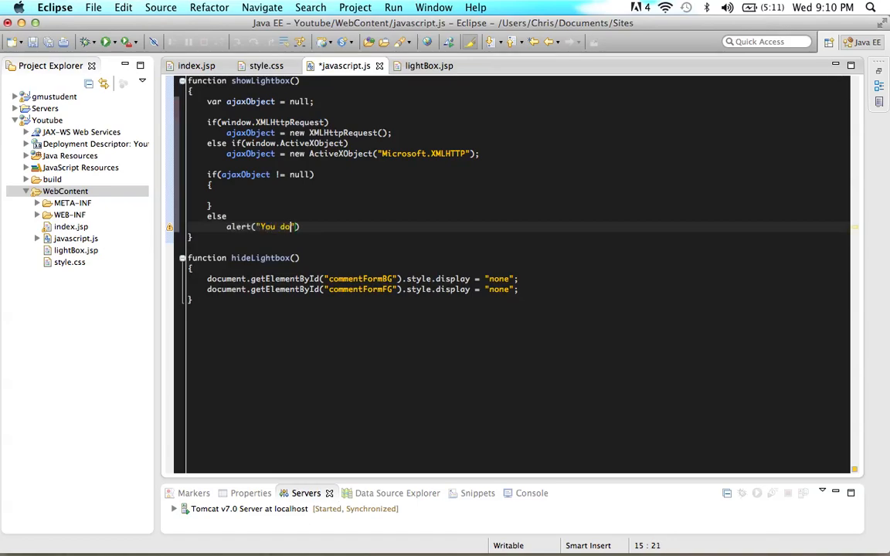
text(not have a compatible browser)
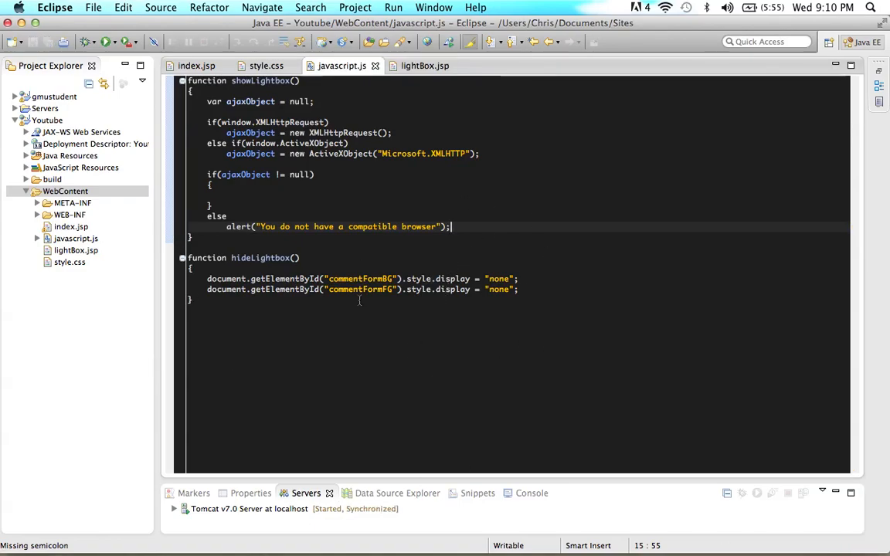
click(196, 65)
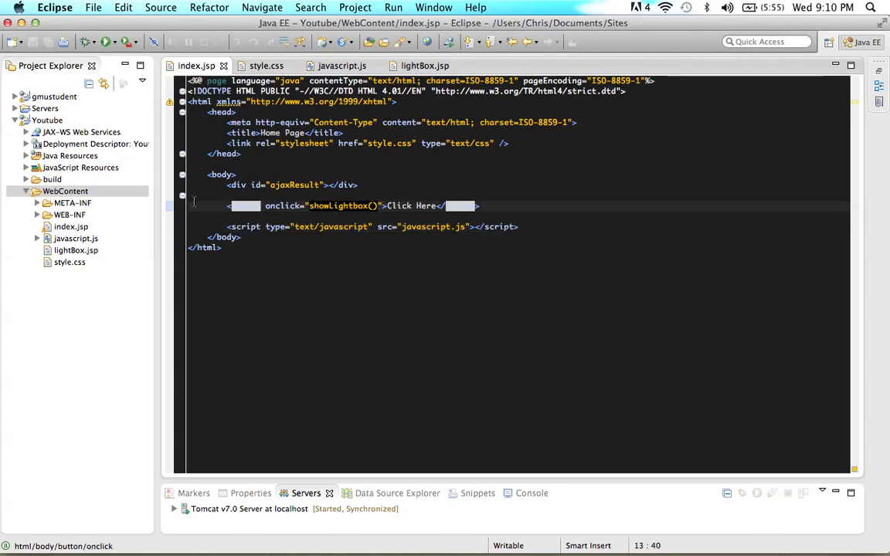
click(342, 65)
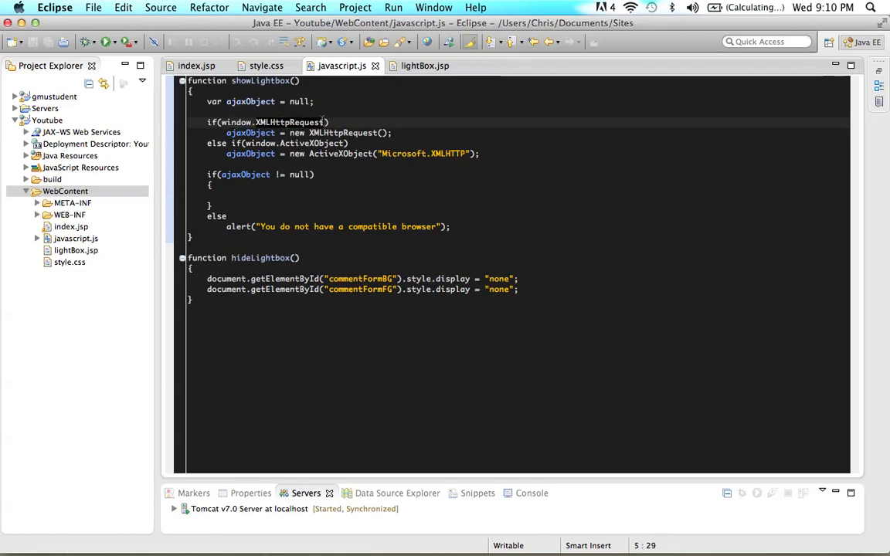
click(393, 133)
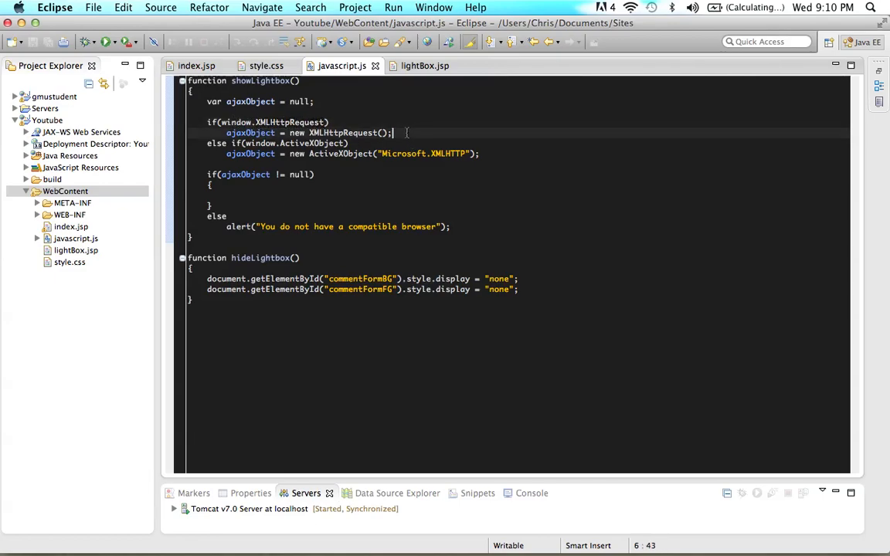
click(284, 133)
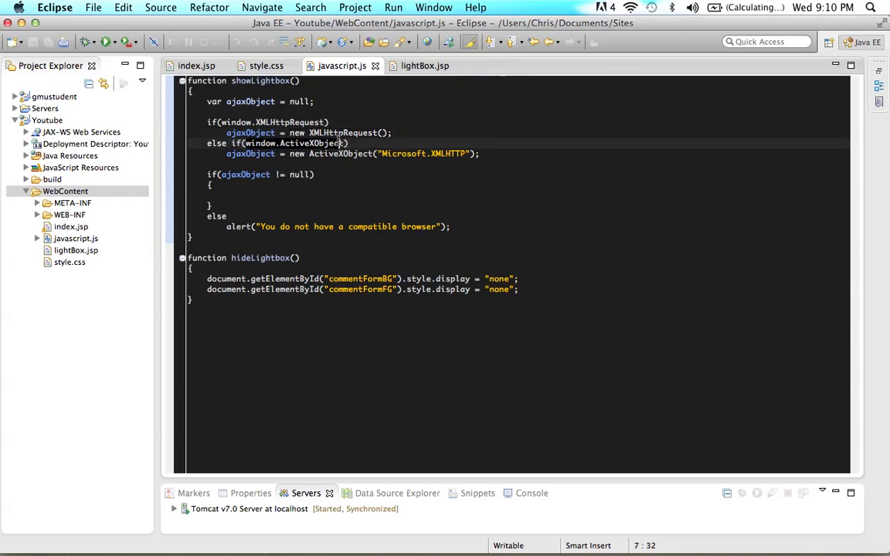
click(226, 153)
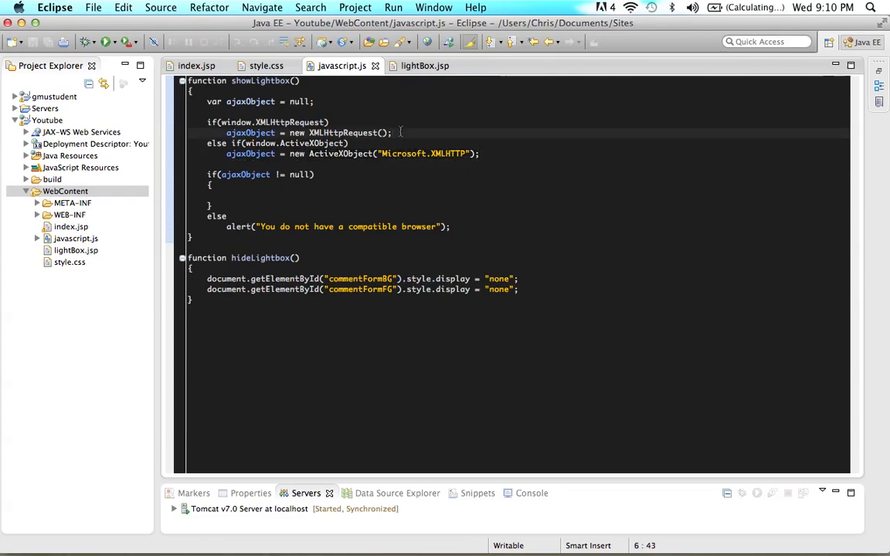
click(224, 133)
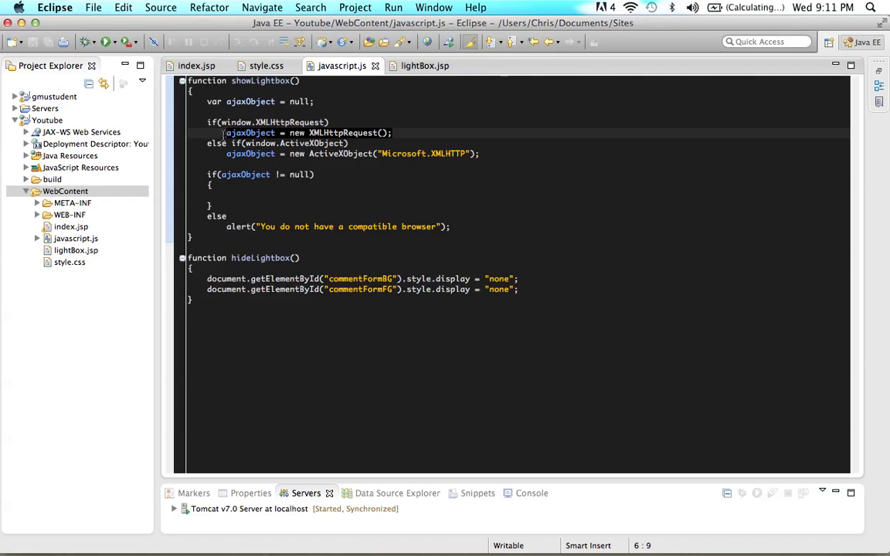
click(265, 153)
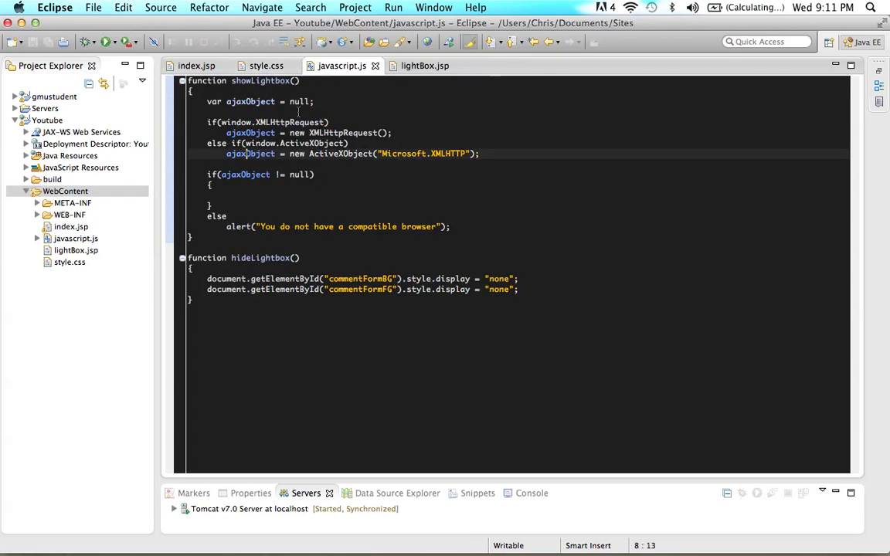
click(300, 102)
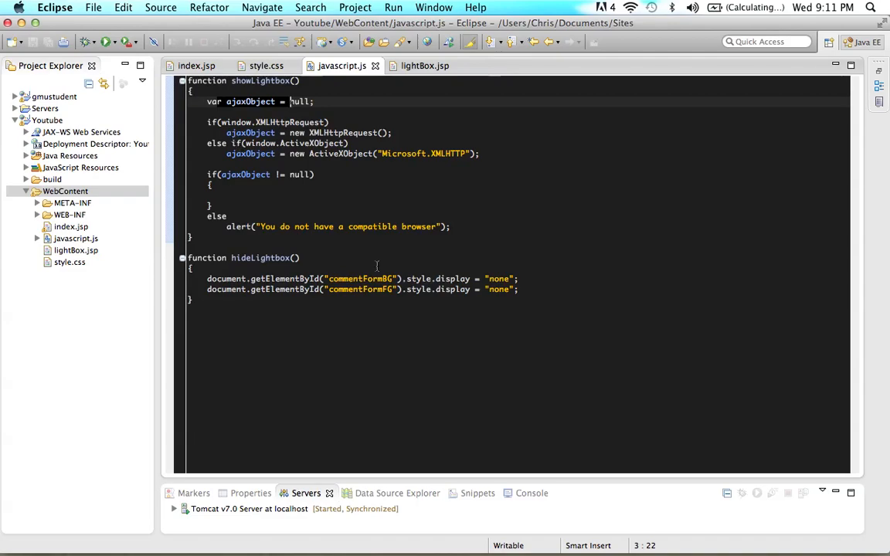
click(271, 133)
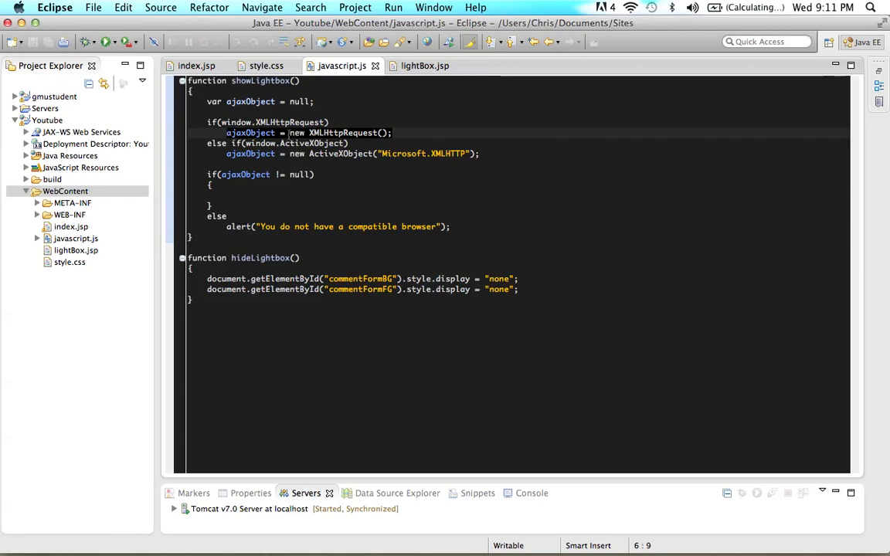
click(352, 133)
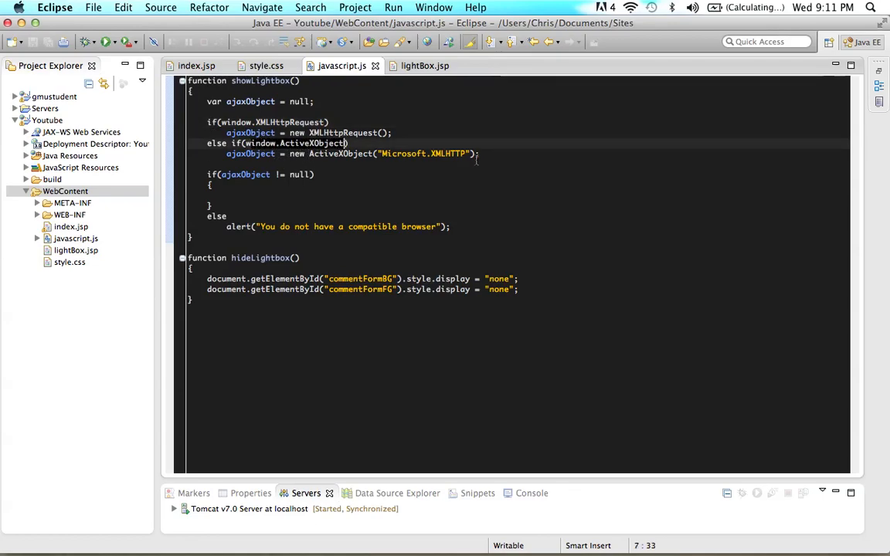
click(284, 153)
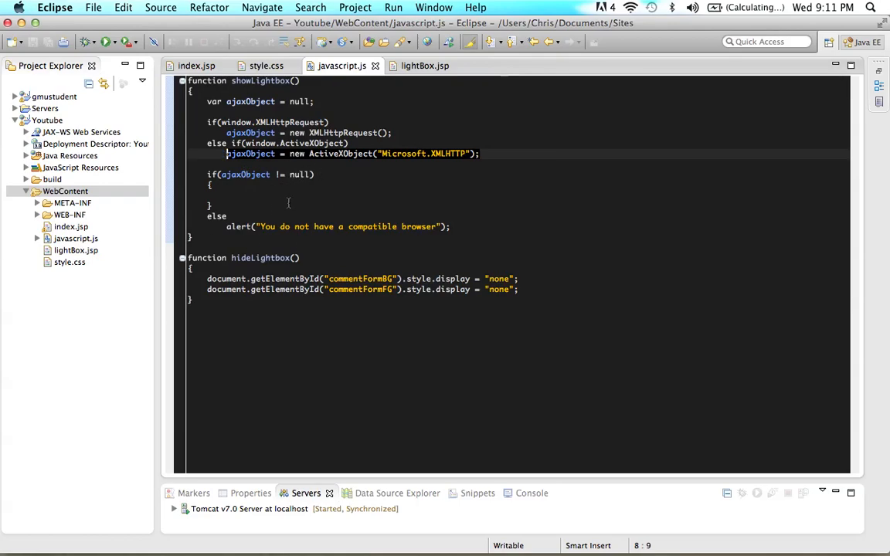
click(264, 102)
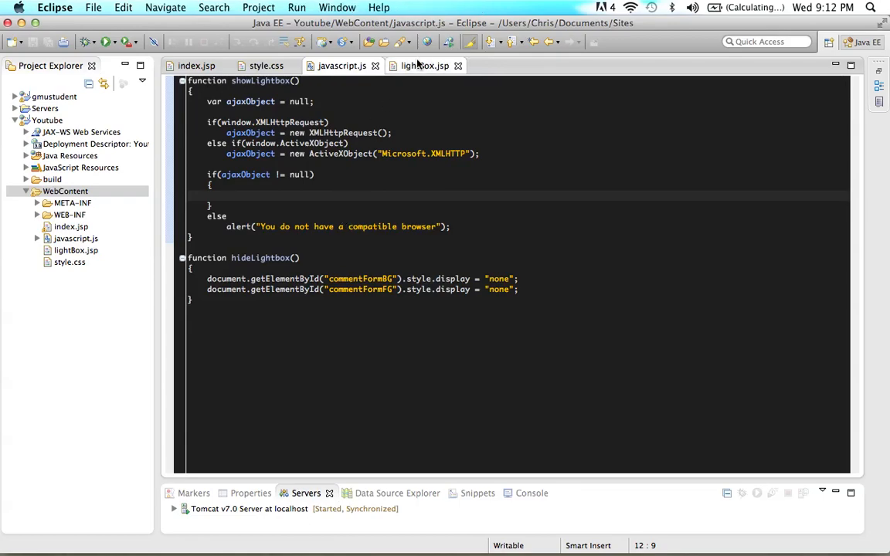
click(424, 65)
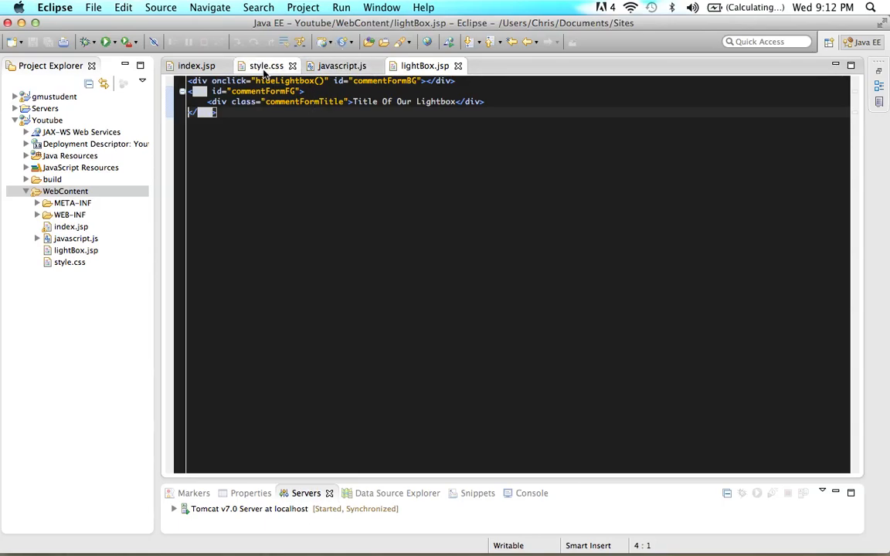
click(342, 65)
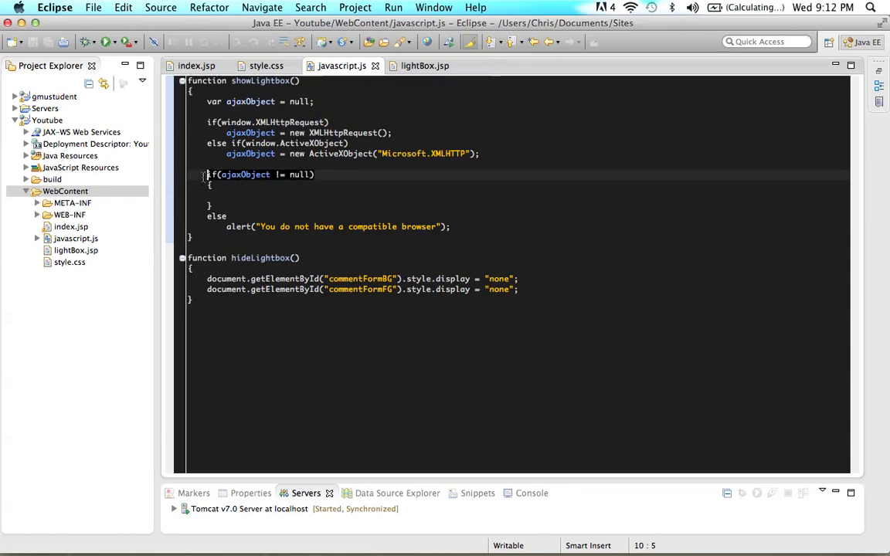
mouse_move(263, 200)
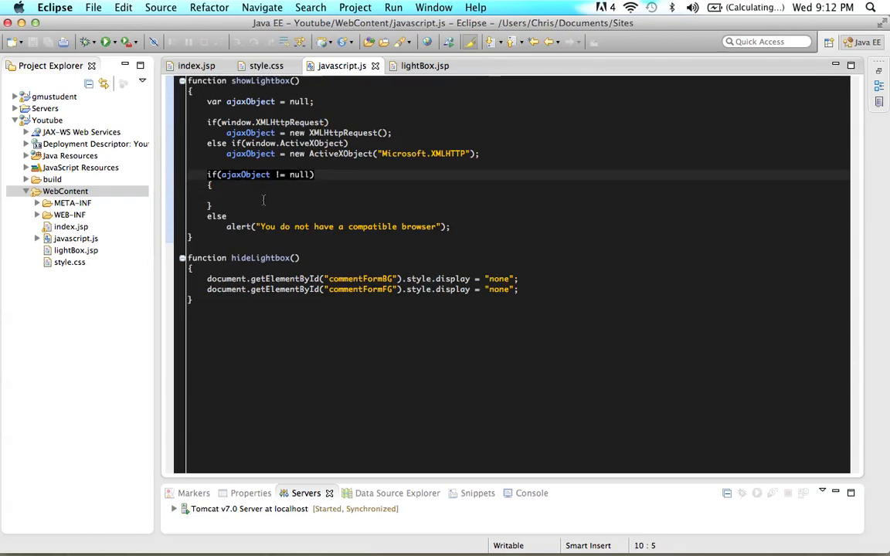
click(227, 195)
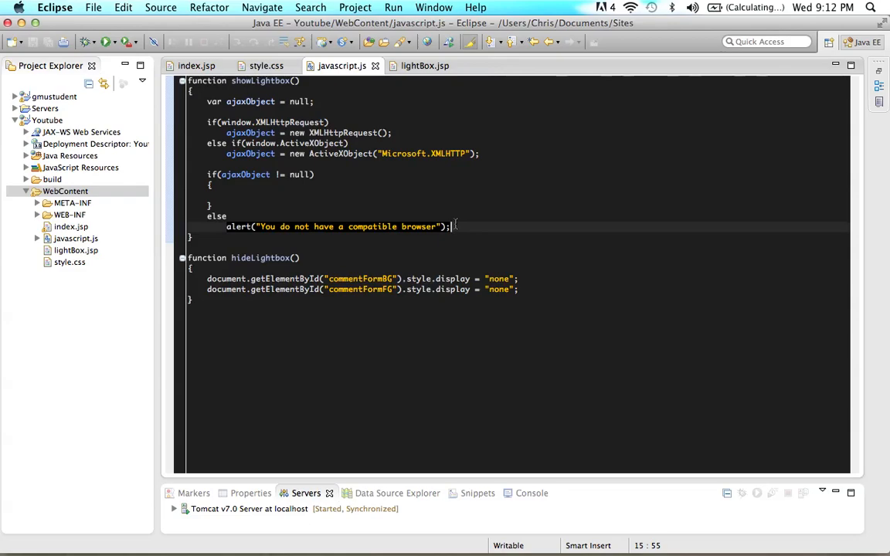
mouse_move(340, 117)
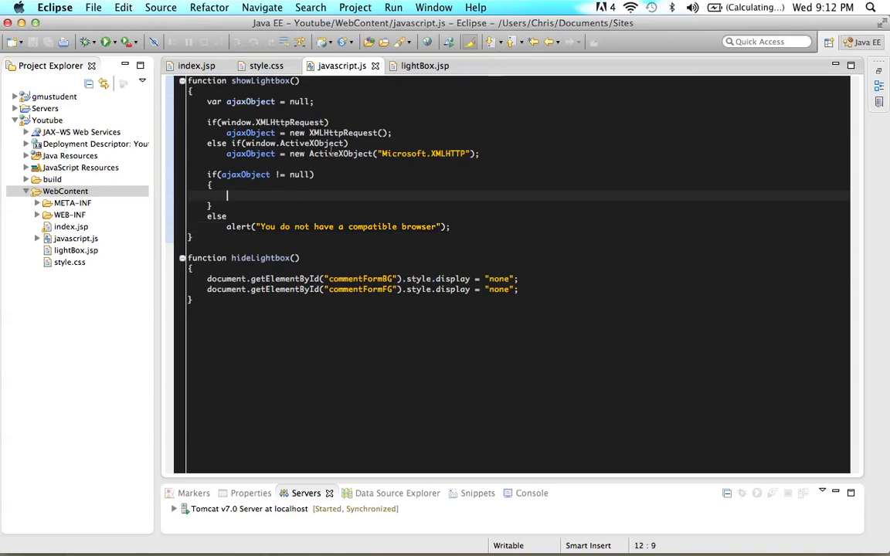
mouse_move(261, 256)
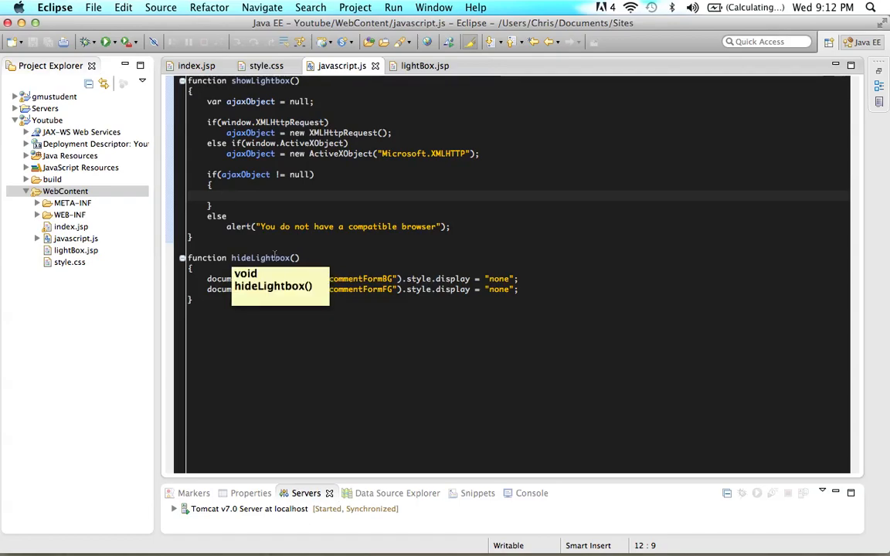
click(228, 195)
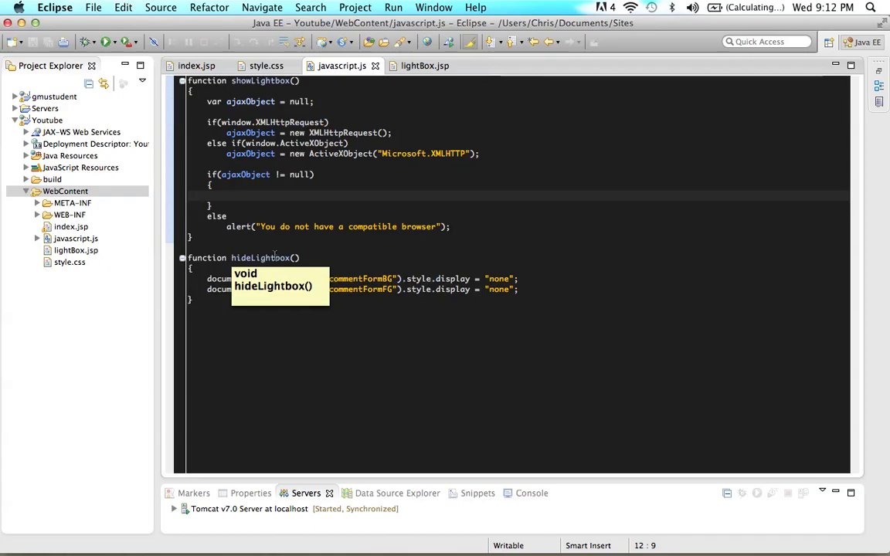
mouse_move(782, 48)
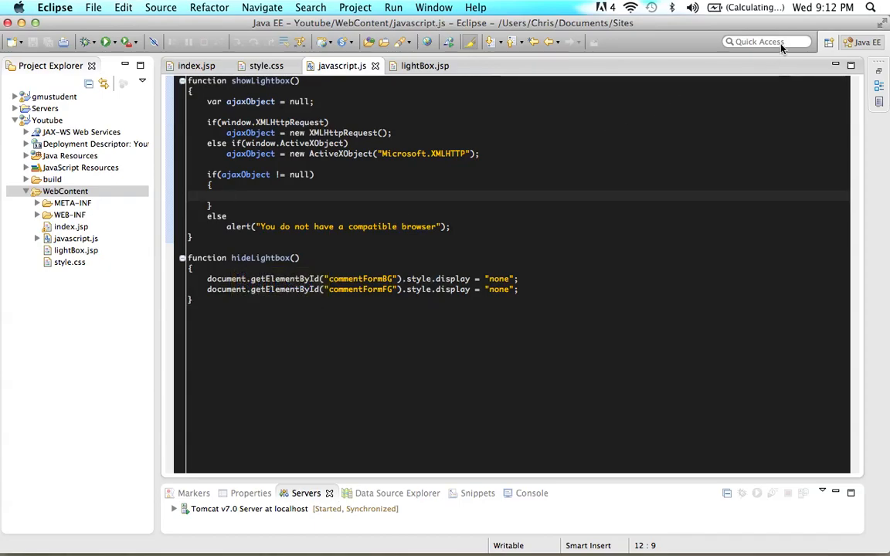